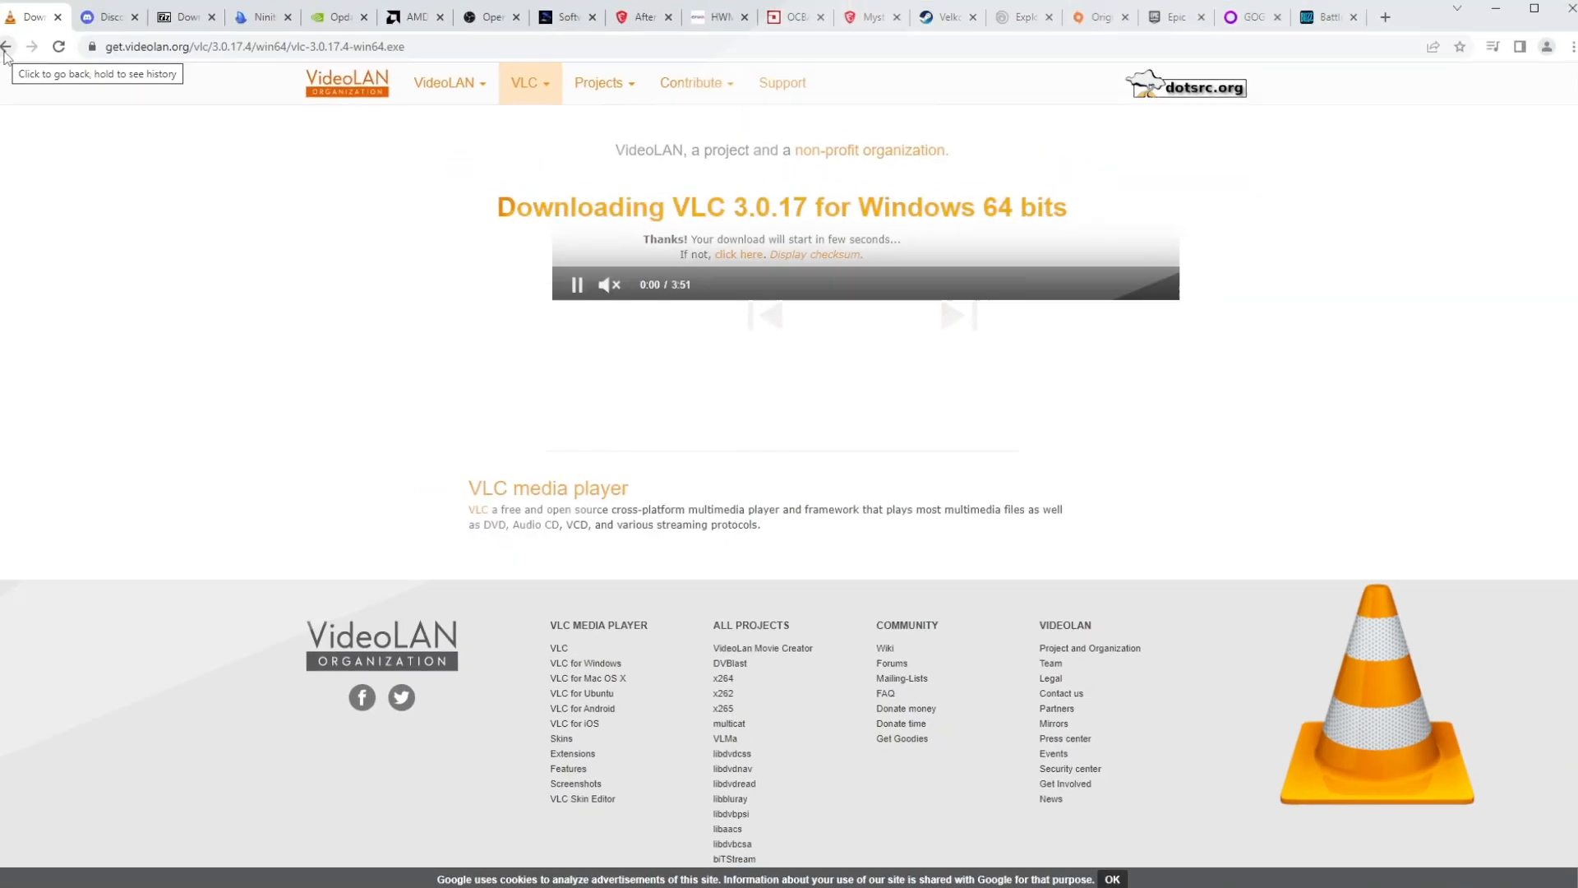
Step: Browse Discord's homepage, then bring up the 7-Zip installer download page
left_click(113, 24)
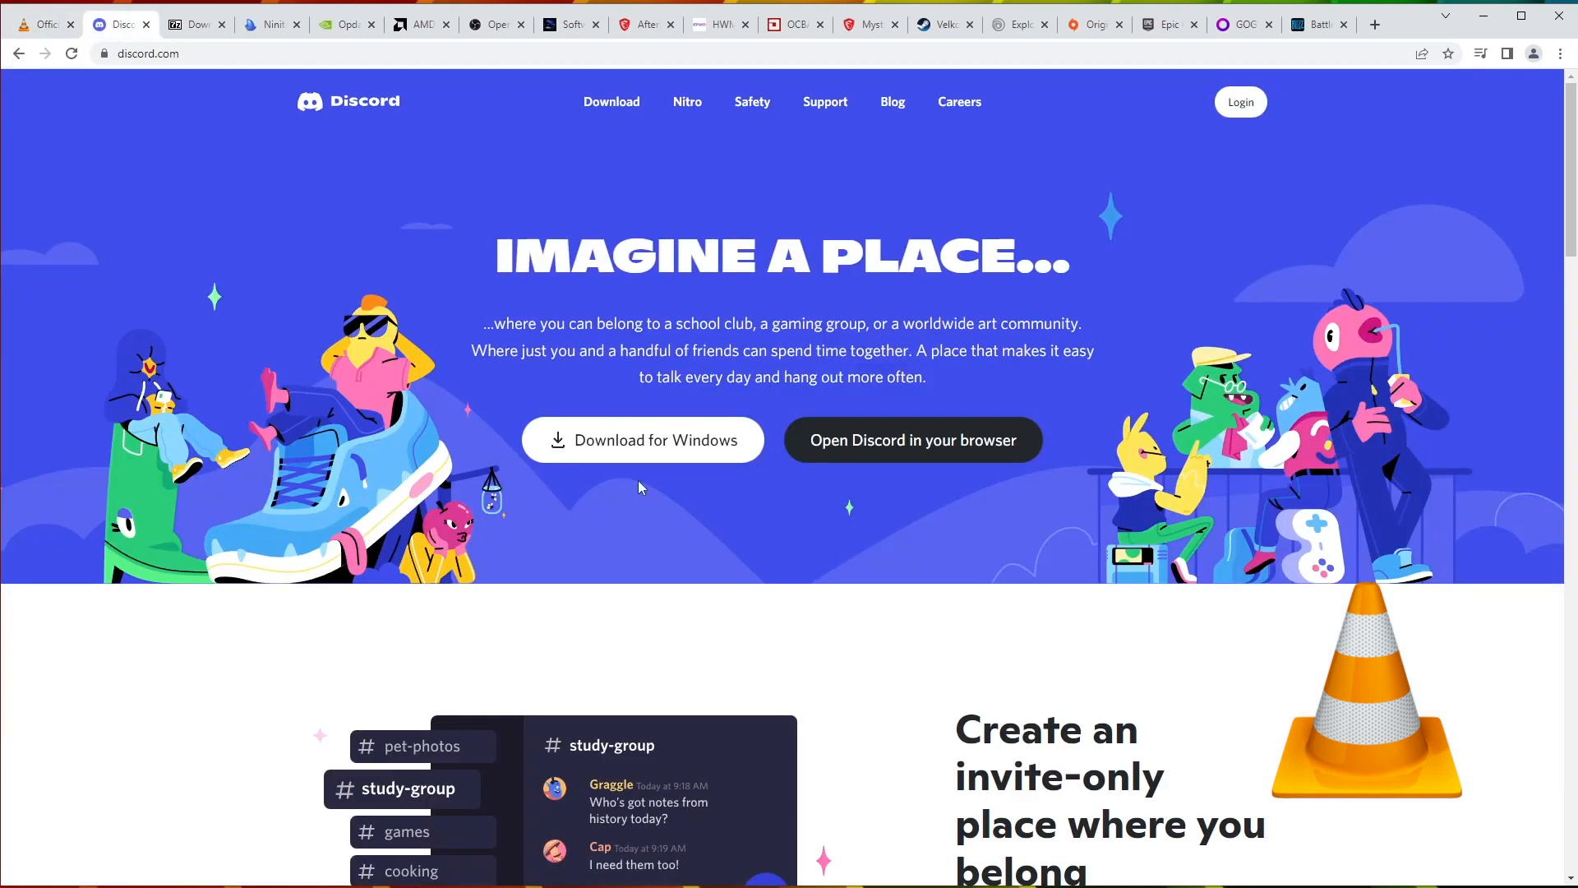
mouse_move(642, 443)
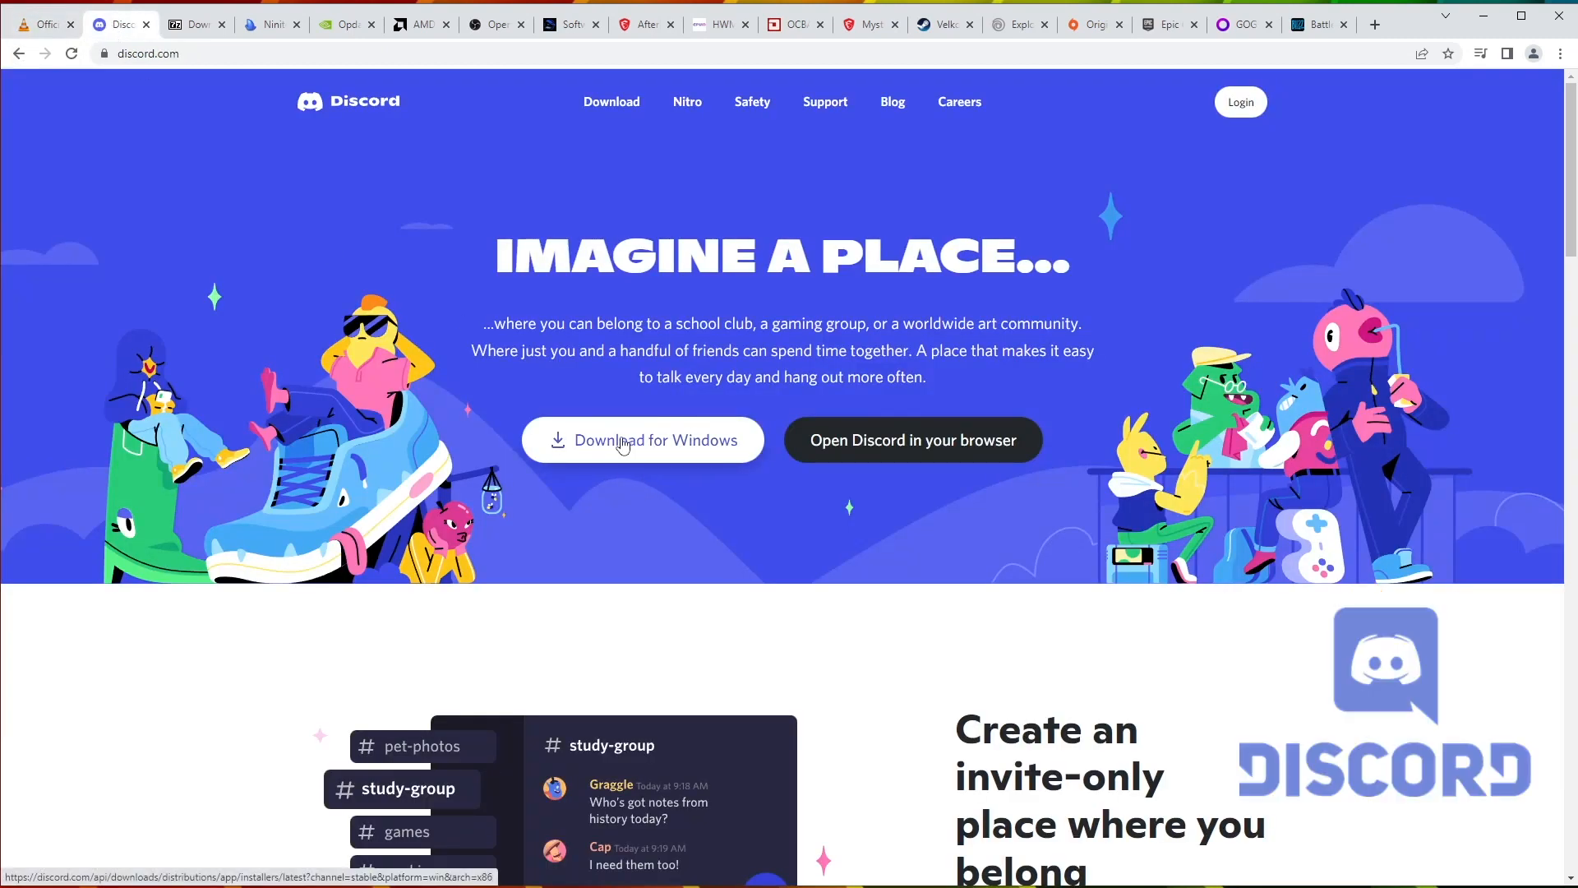
scroll("down", 3)
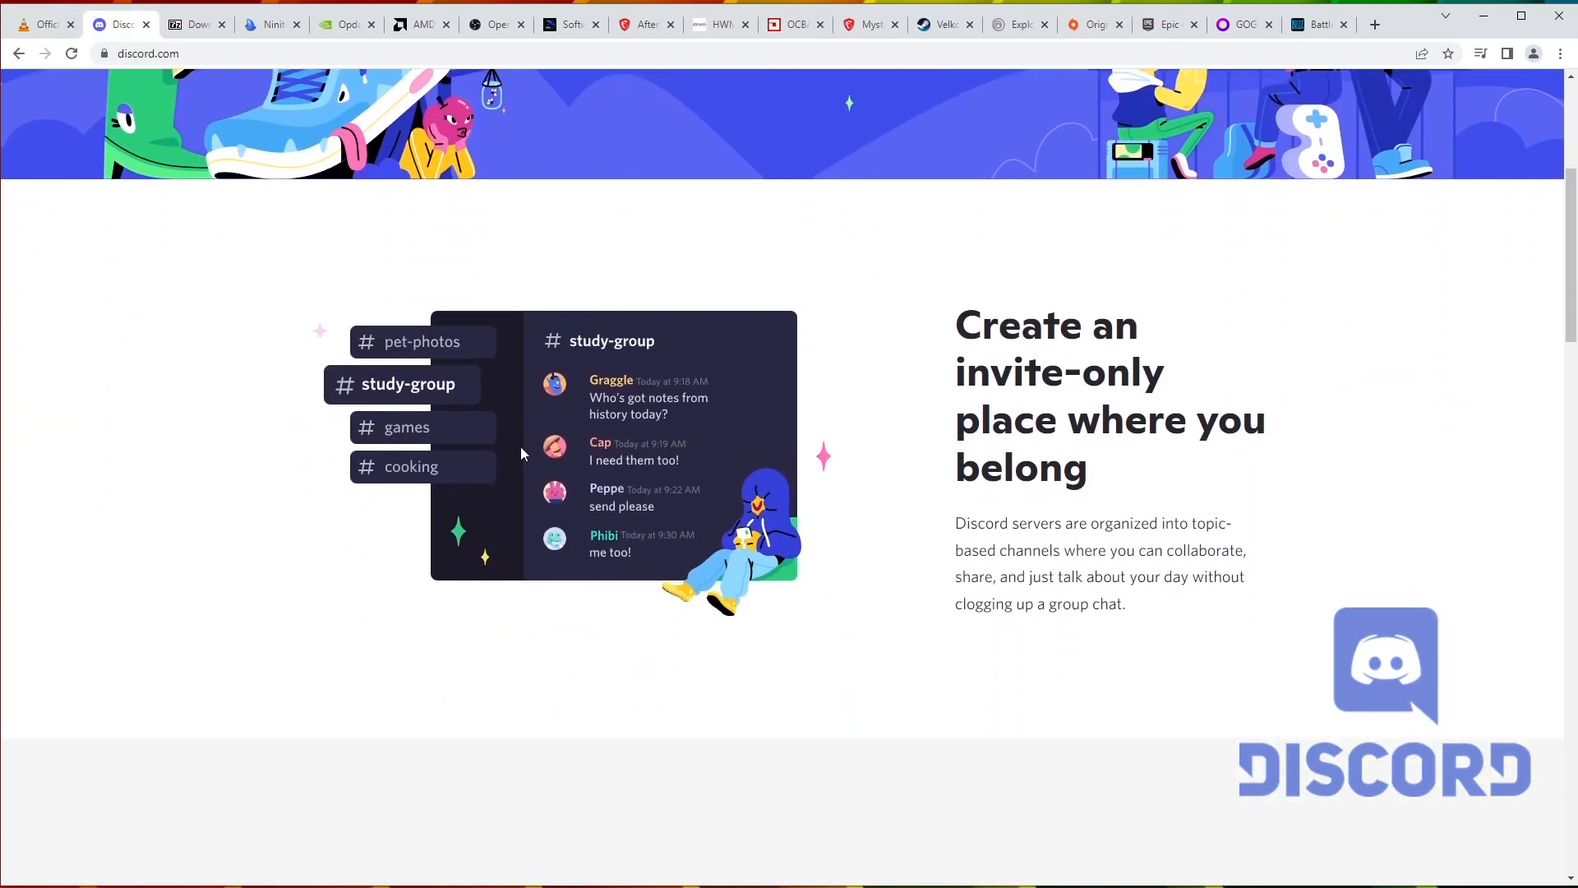
left_click(191, 24)
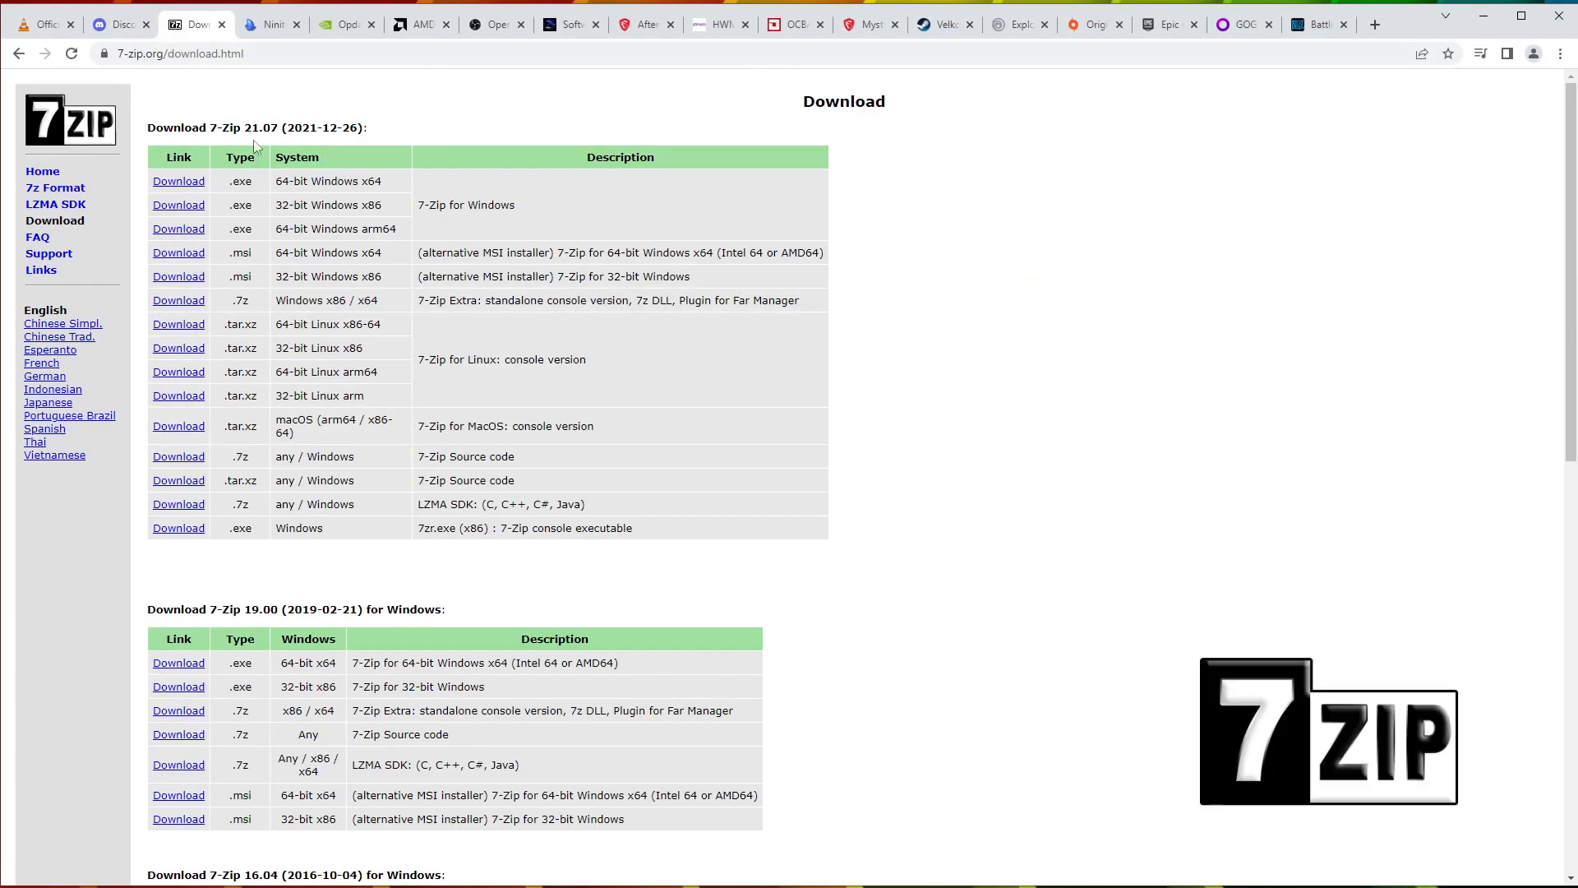
mouse_move(259, 174)
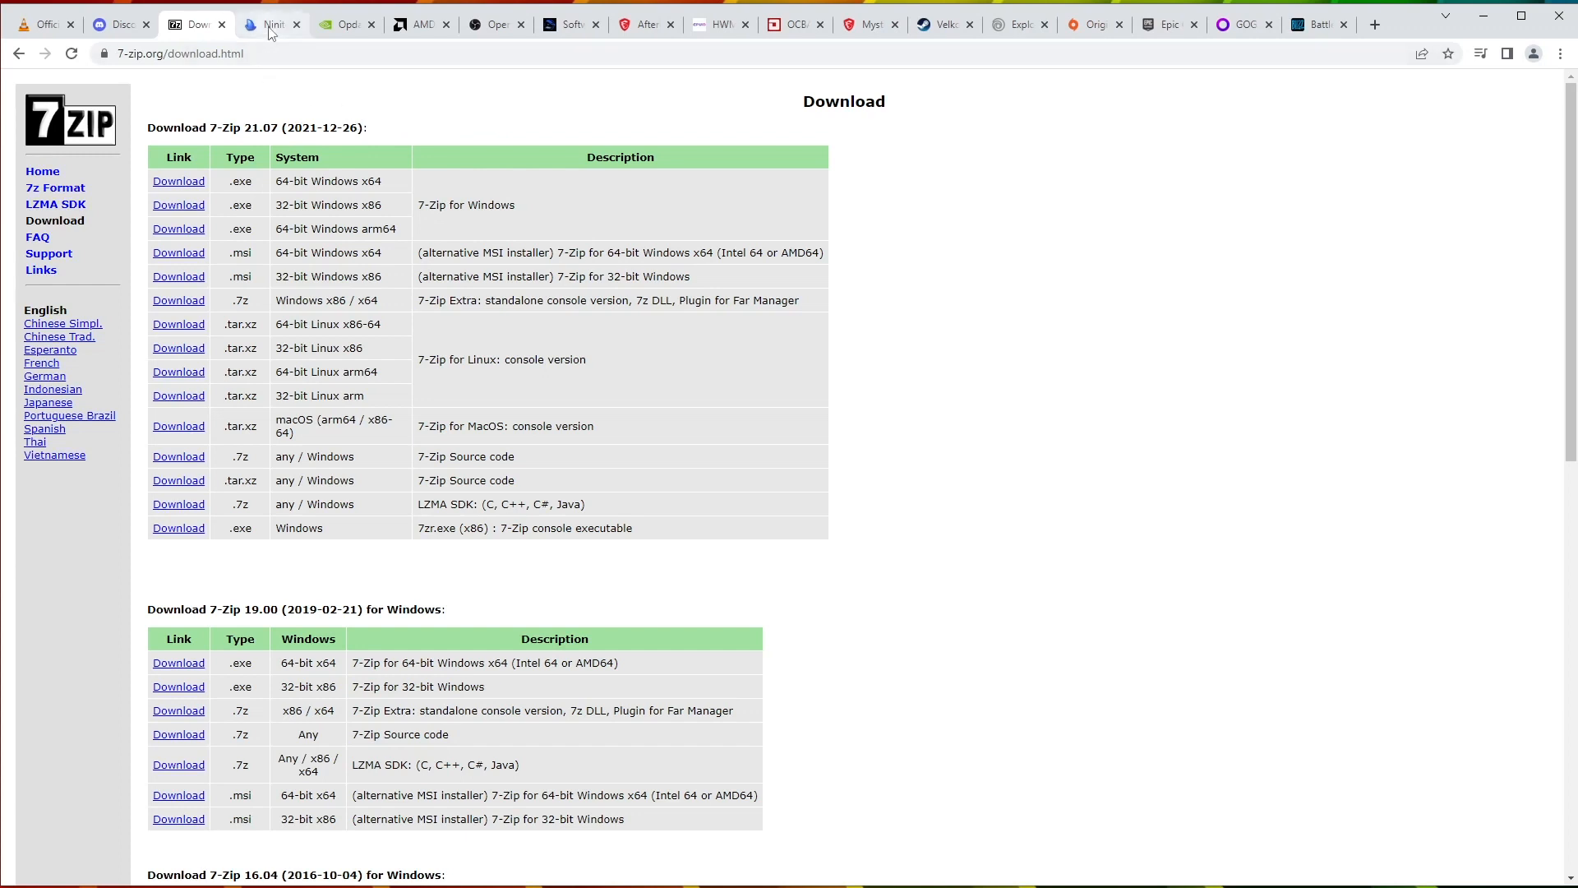
Step: On Ninite, tick Chrome, 7-Zip, Discord and VLC for the installer bundle
left_click(272, 23)
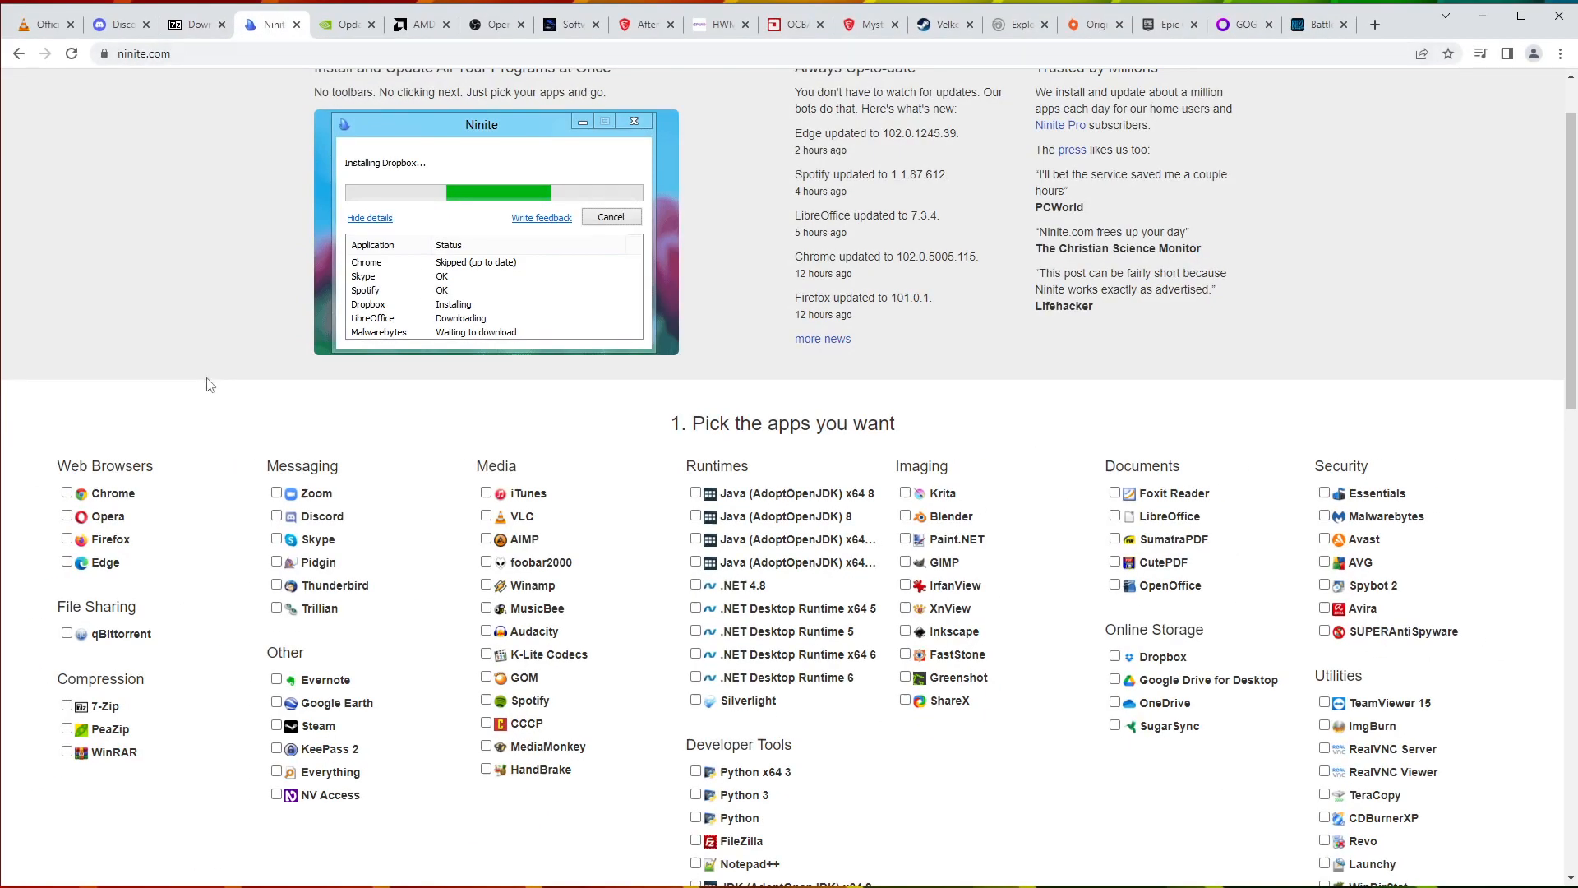
left_click(67, 493)
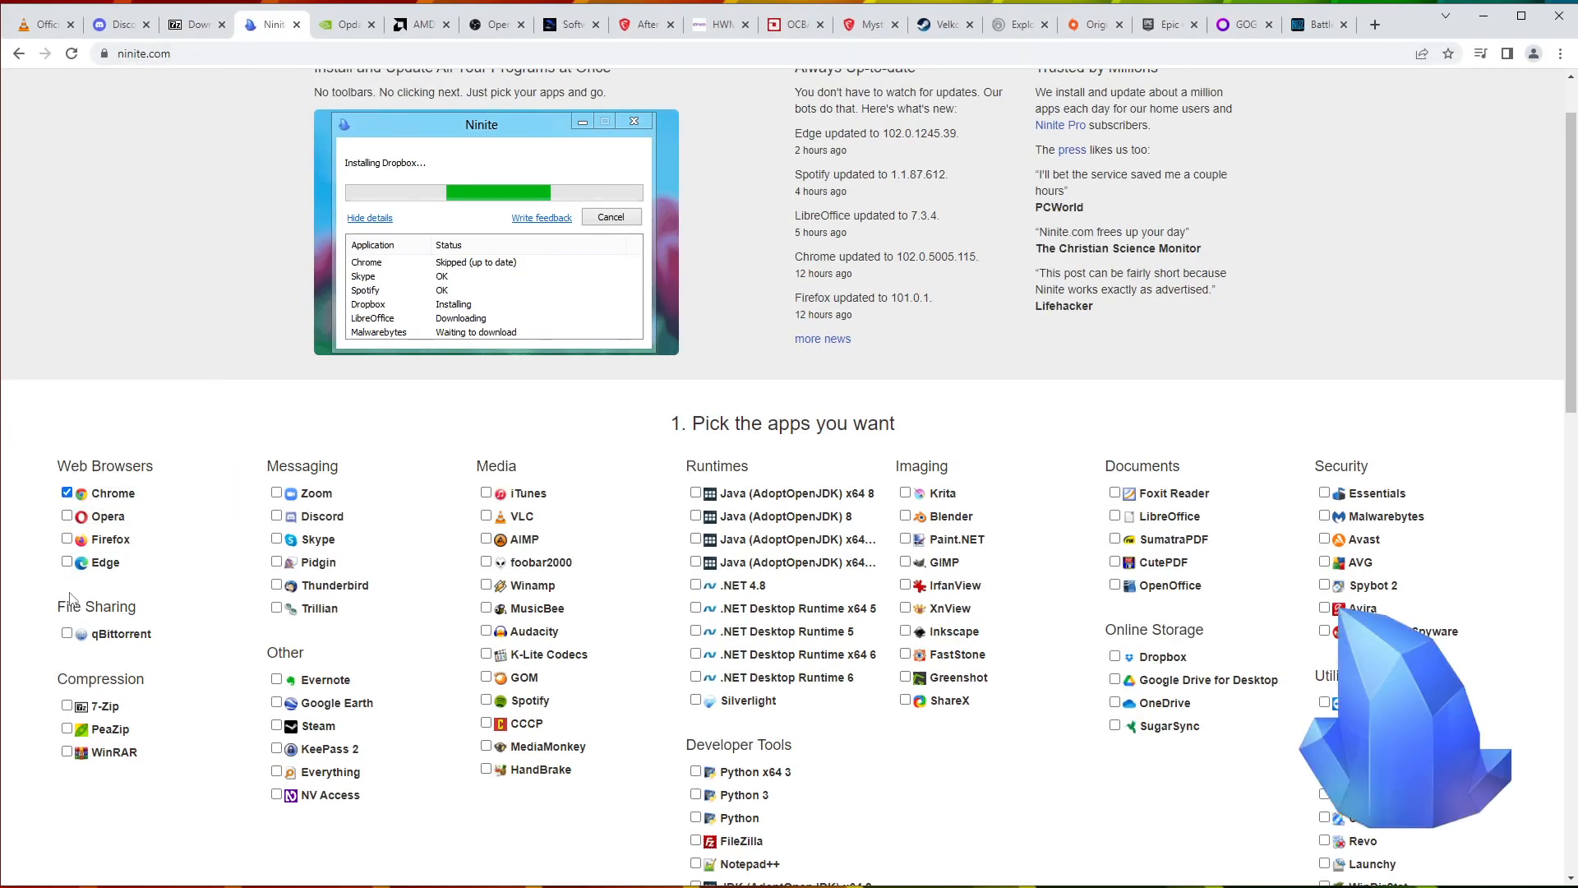
left_click(67, 705)
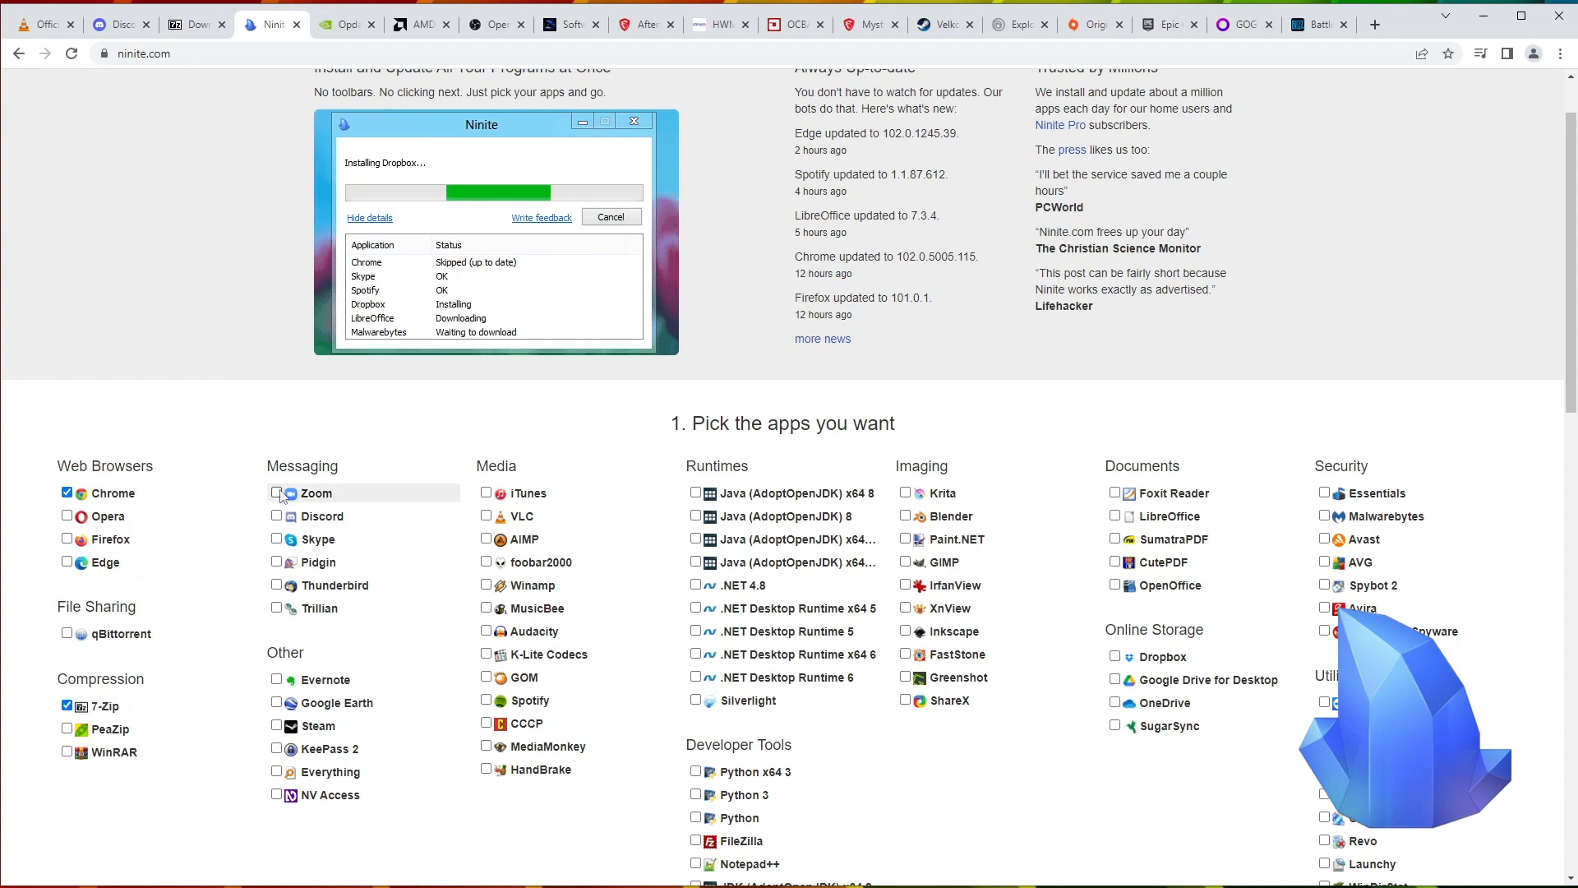
left_click(277, 516)
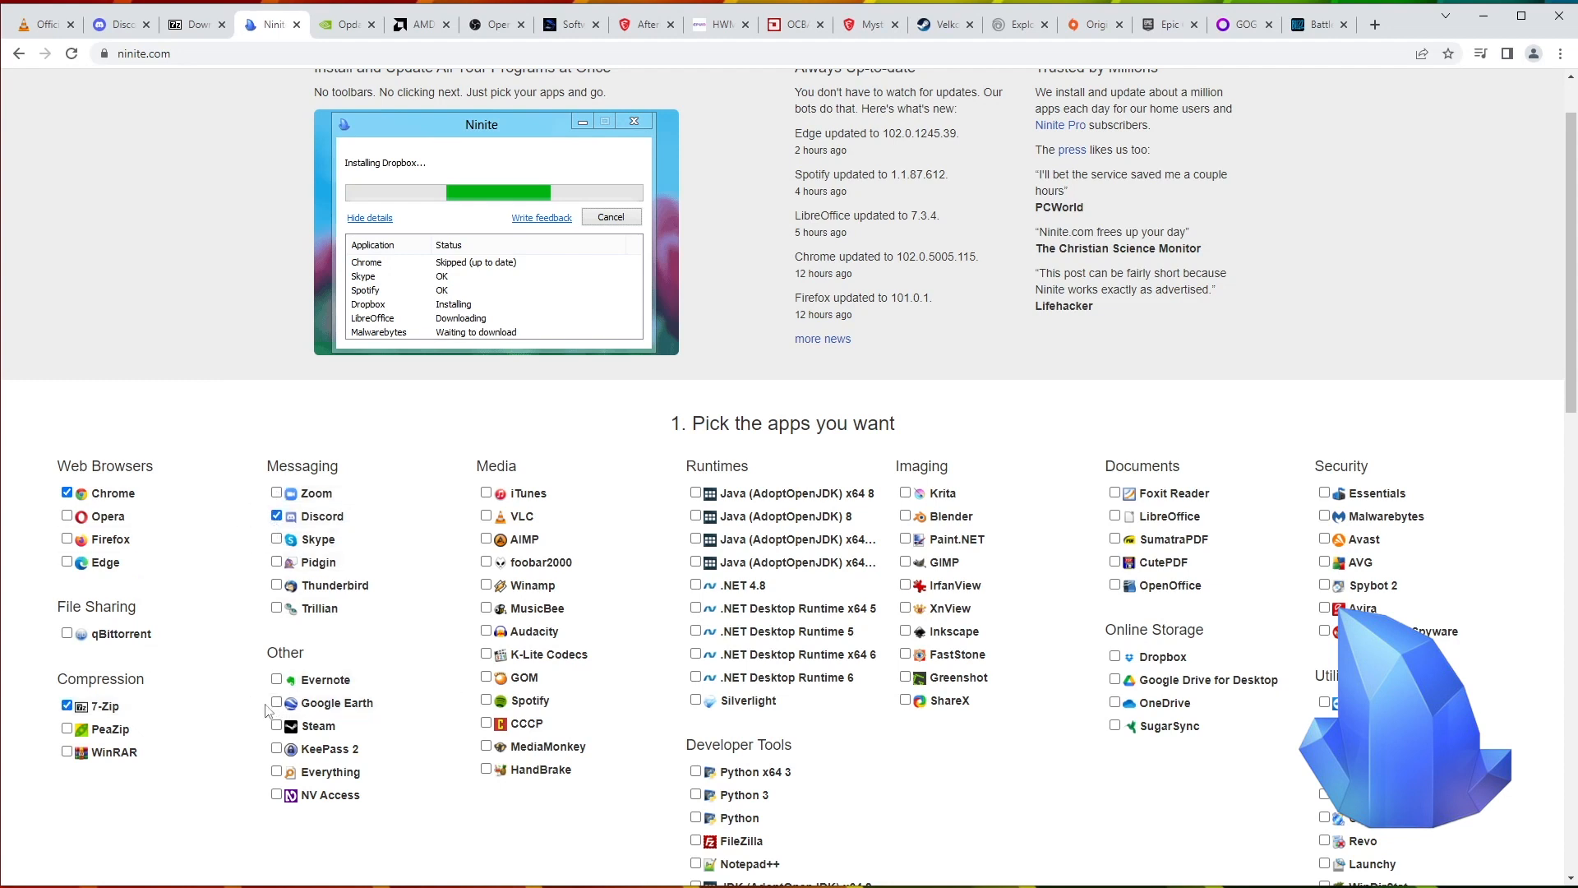
mouse_move(488, 516)
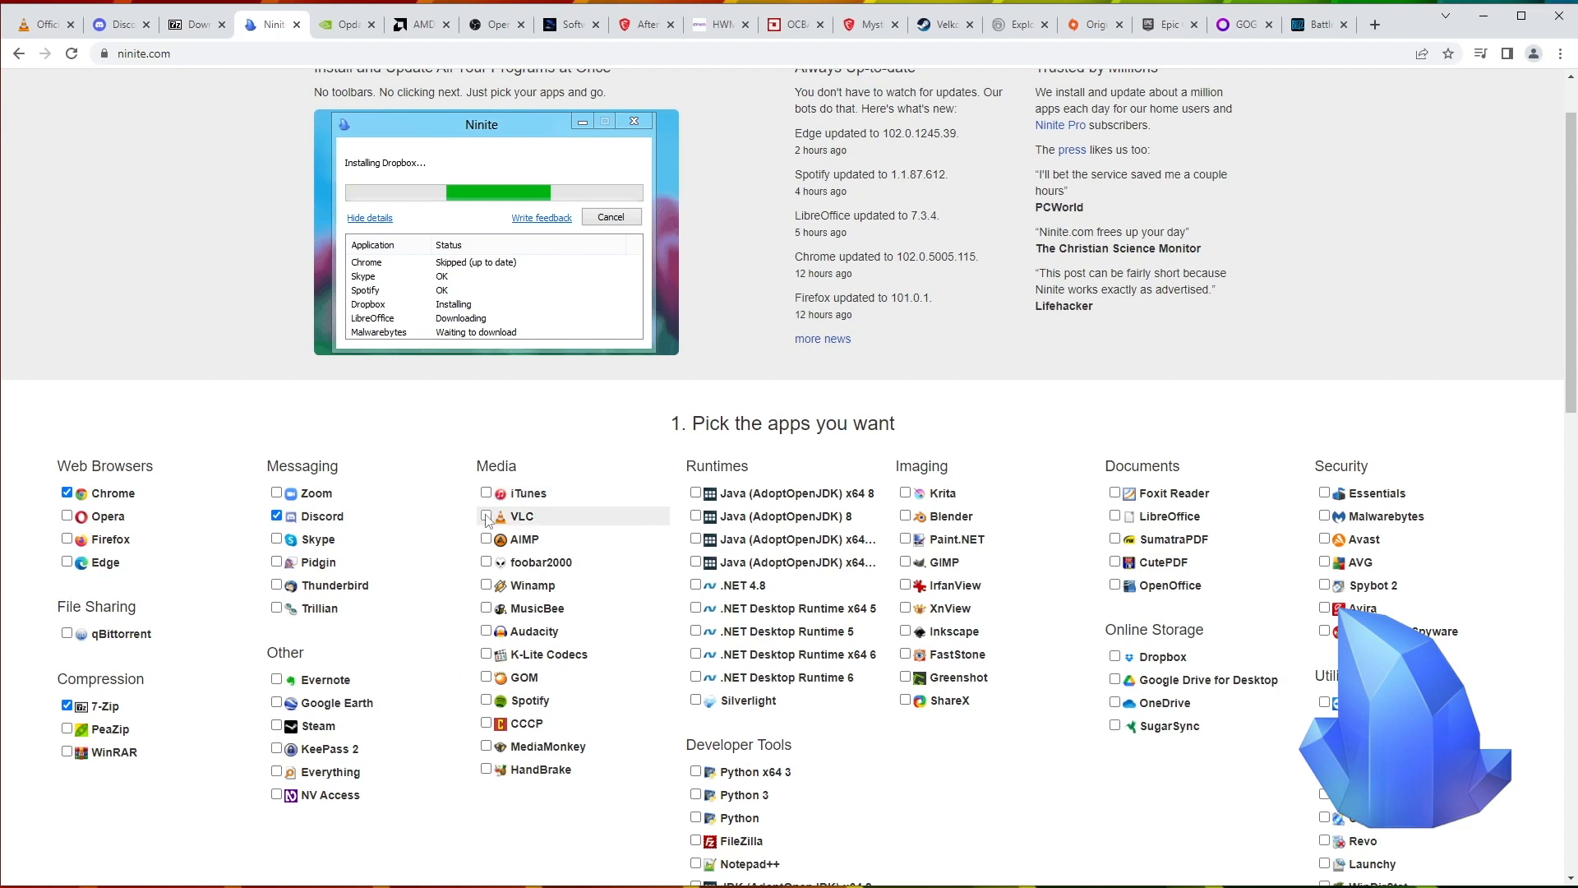
left_click(486, 515)
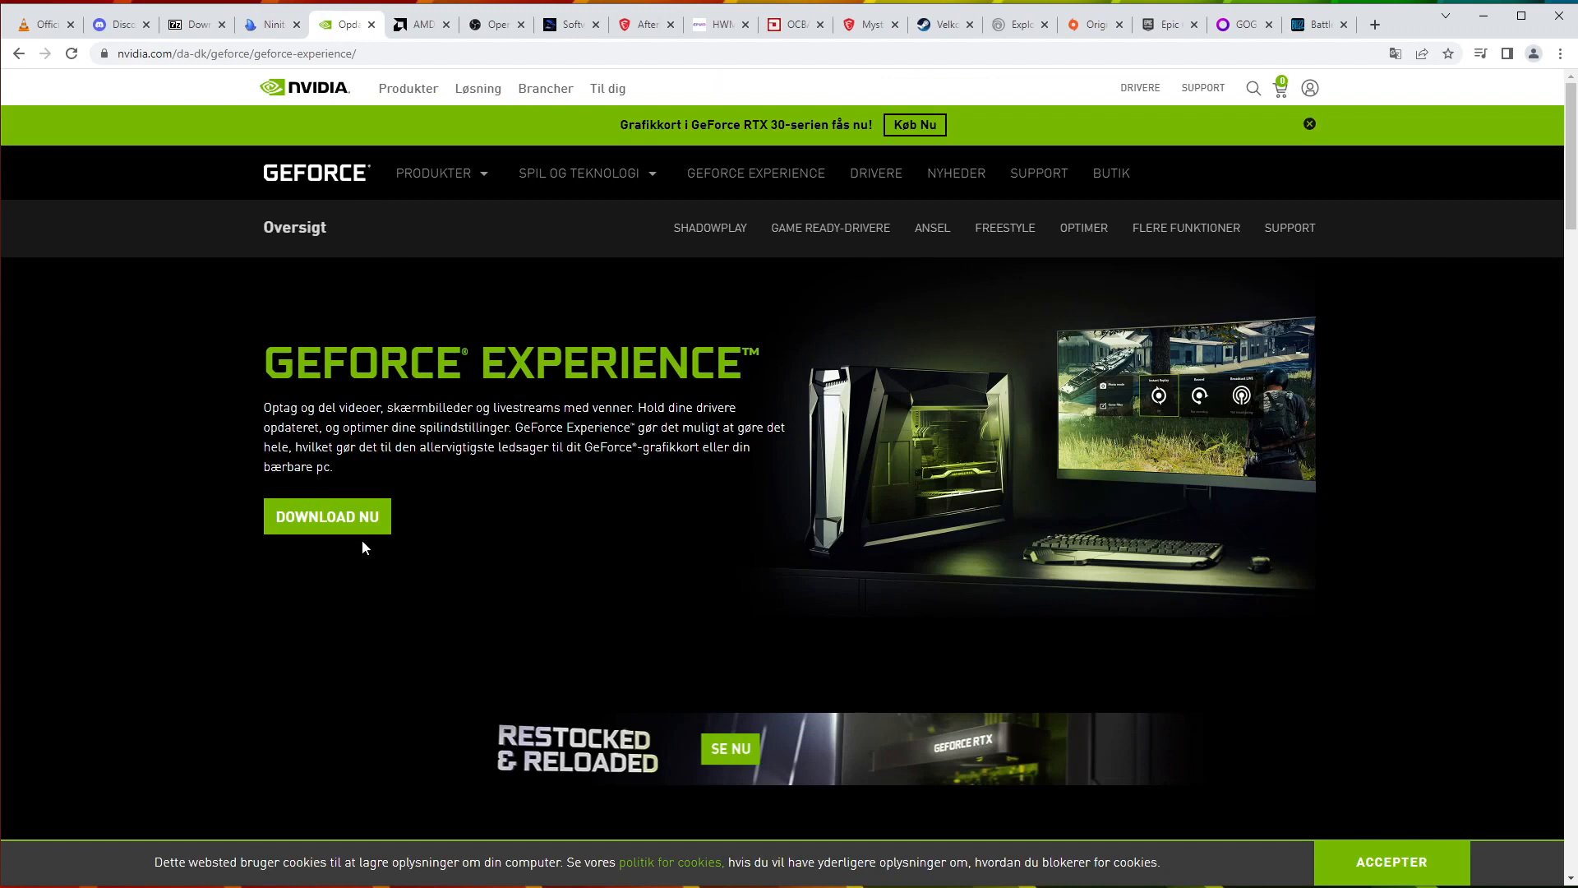
mouse_move(347, 516)
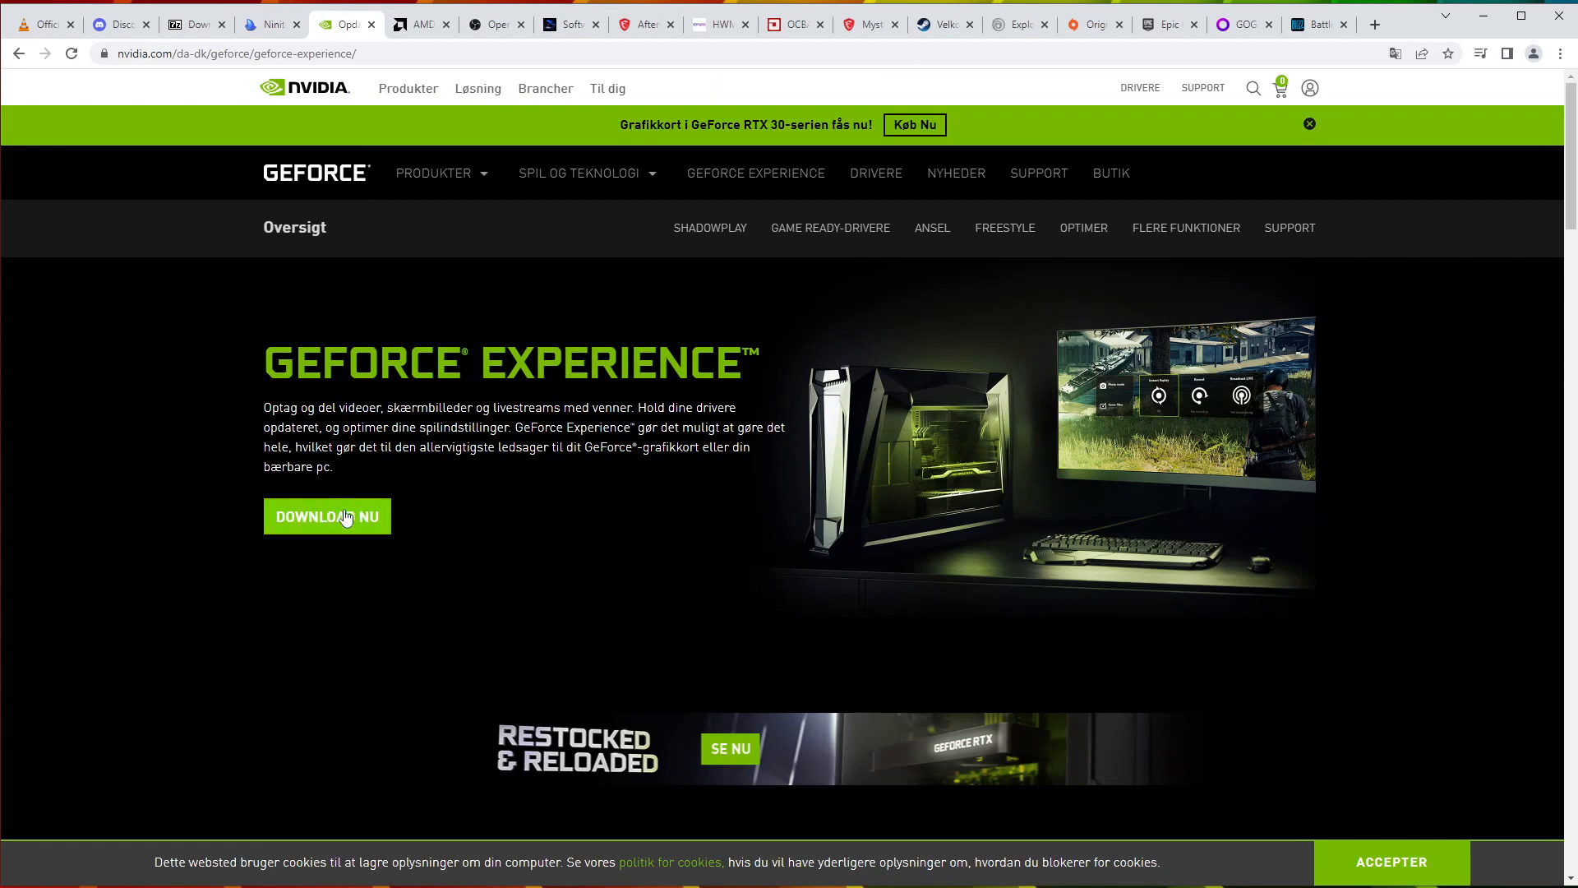
Step: Download GeForce Experience, browse AMD Adrenalin Edition, then view GeForce manual driver search
left_click(421, 24)
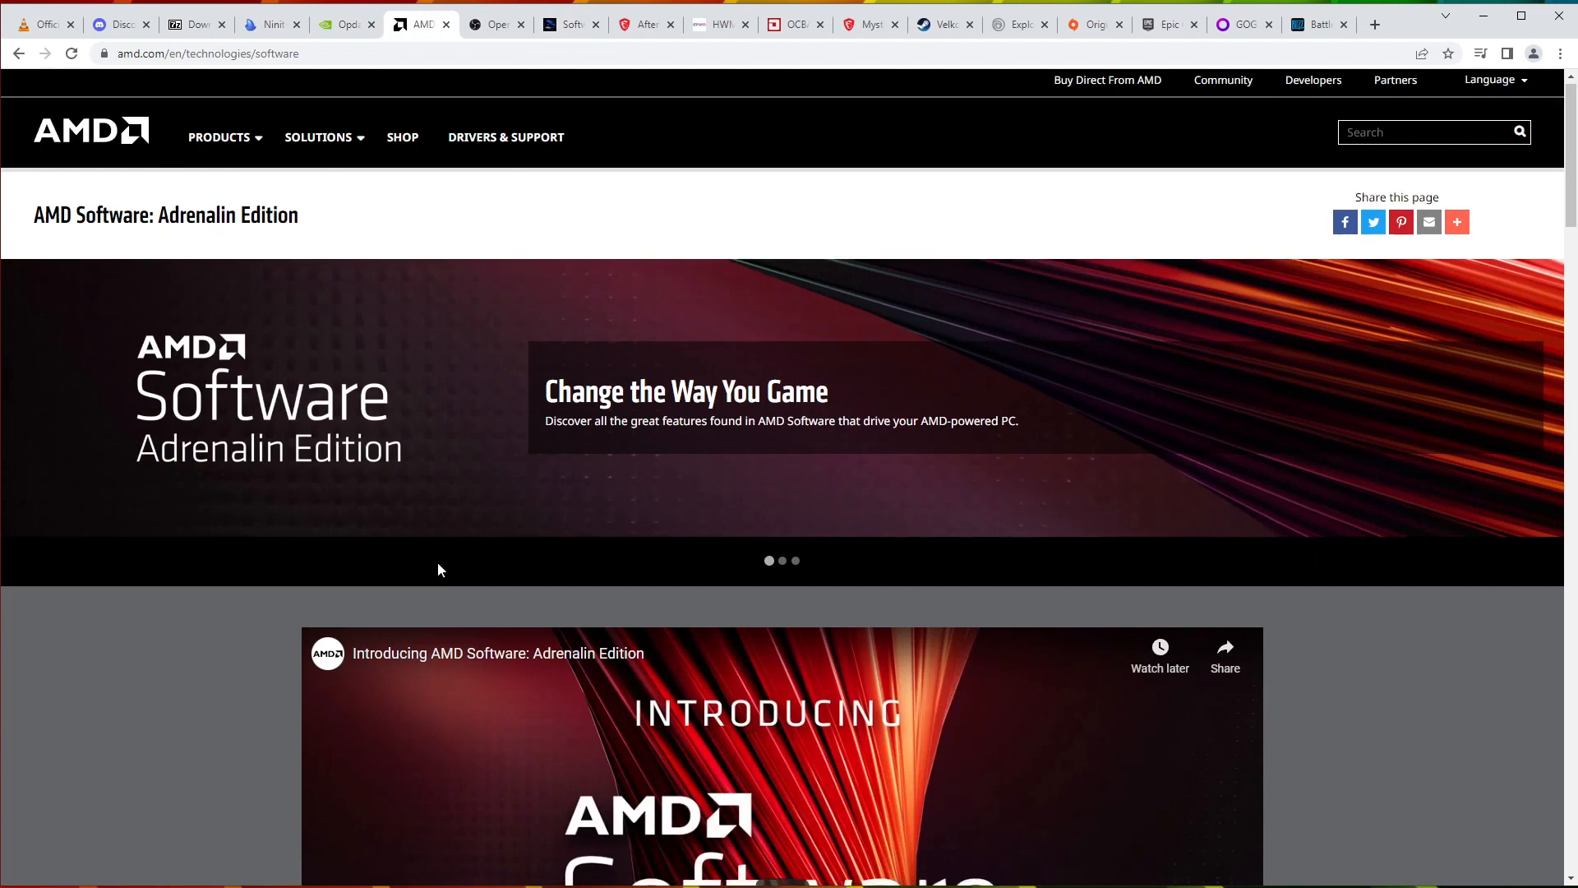
scroll("down", 3)
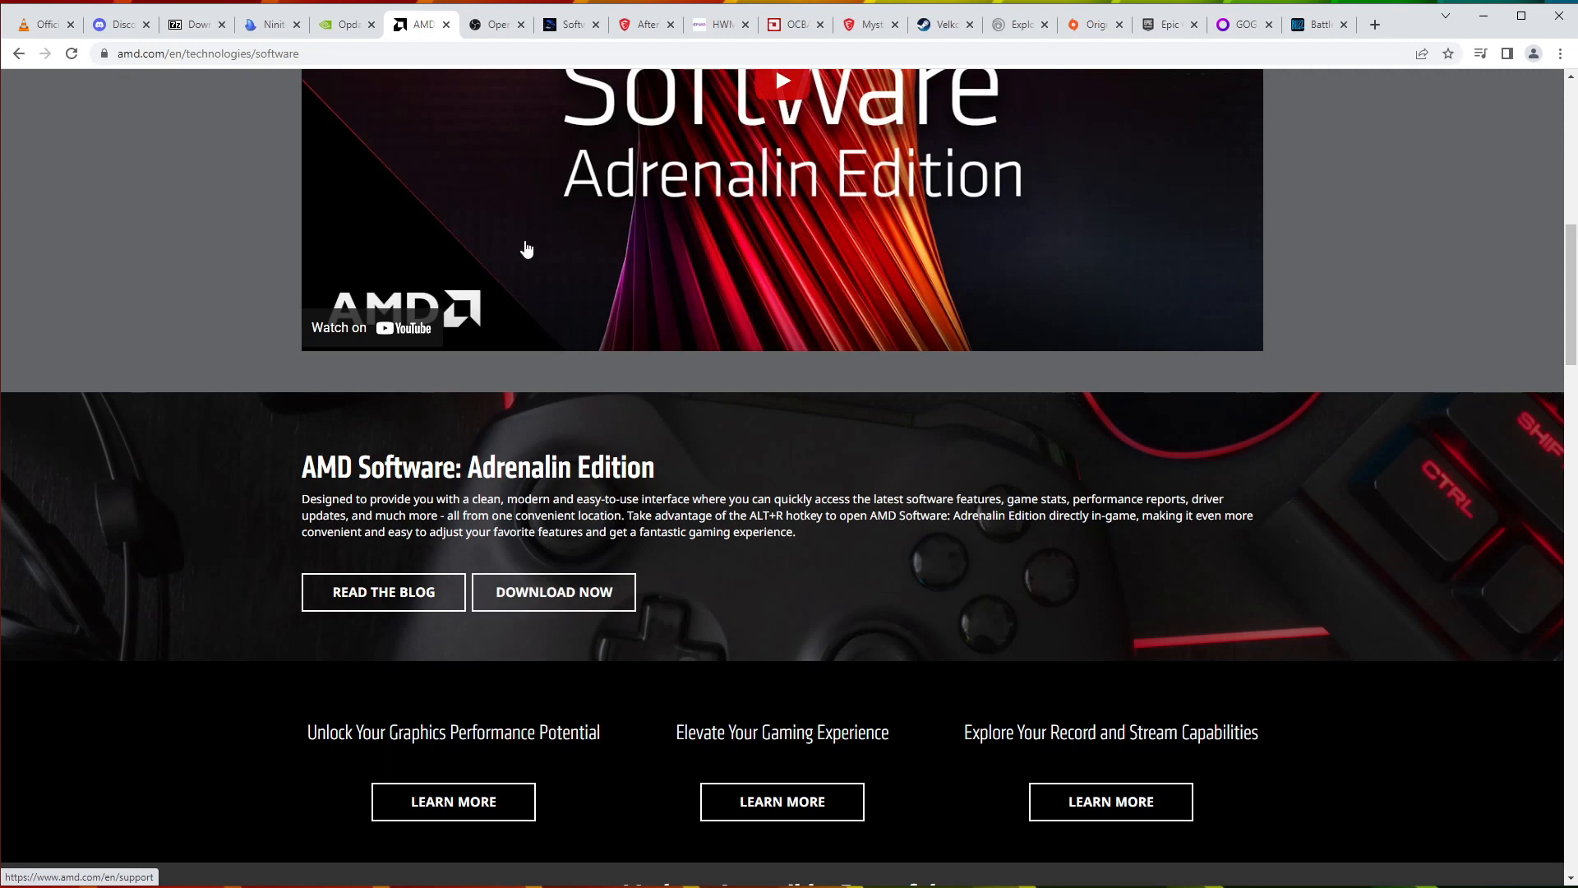
left_click(342, 23)
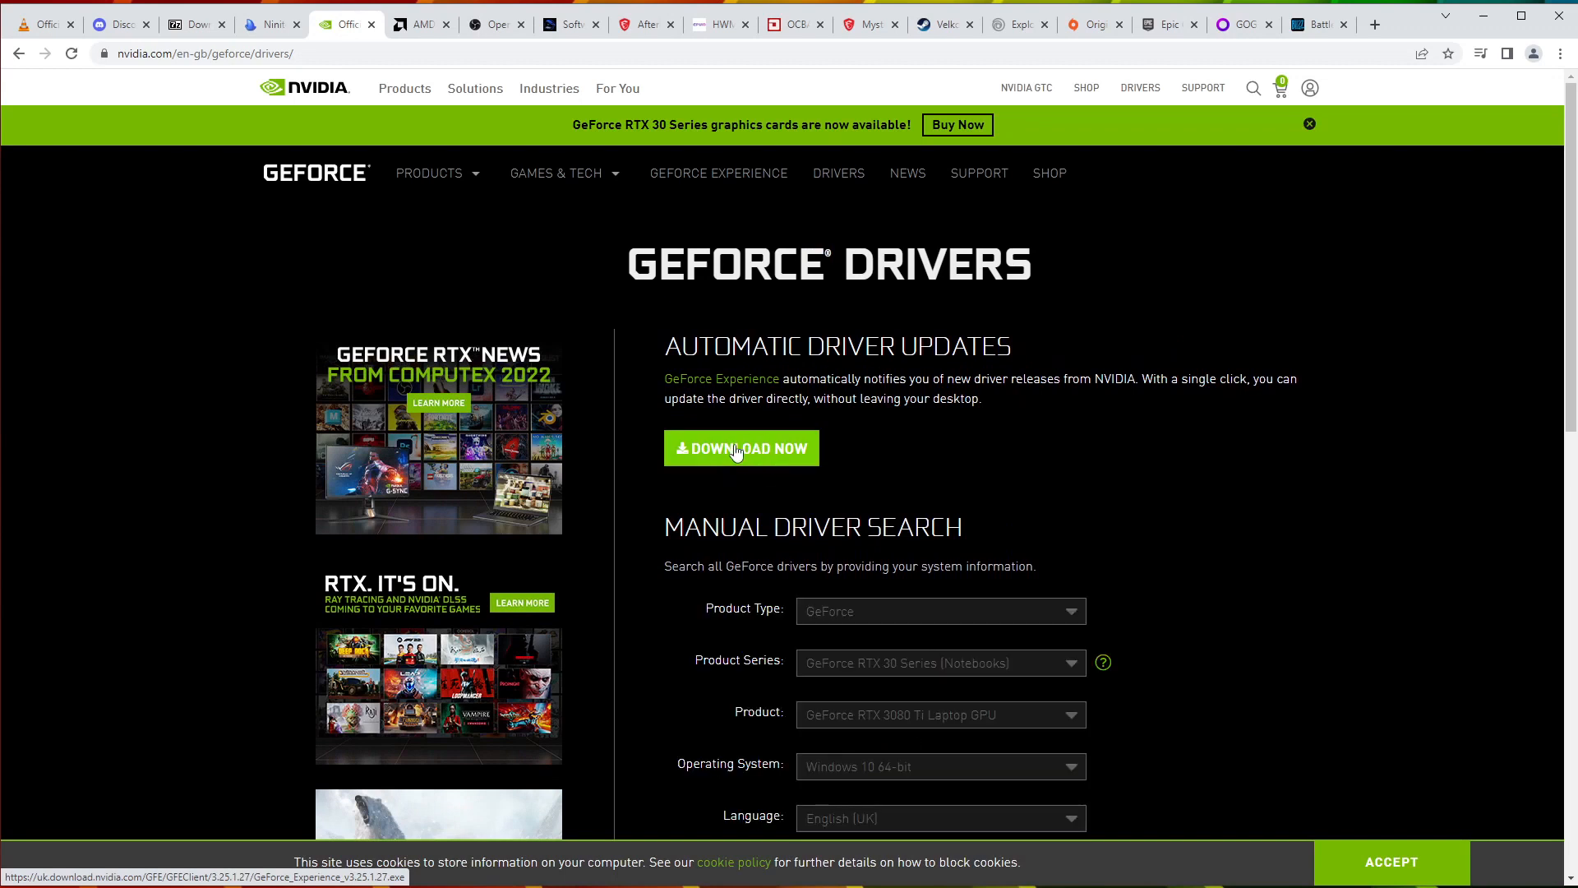
scroll("down", 3)
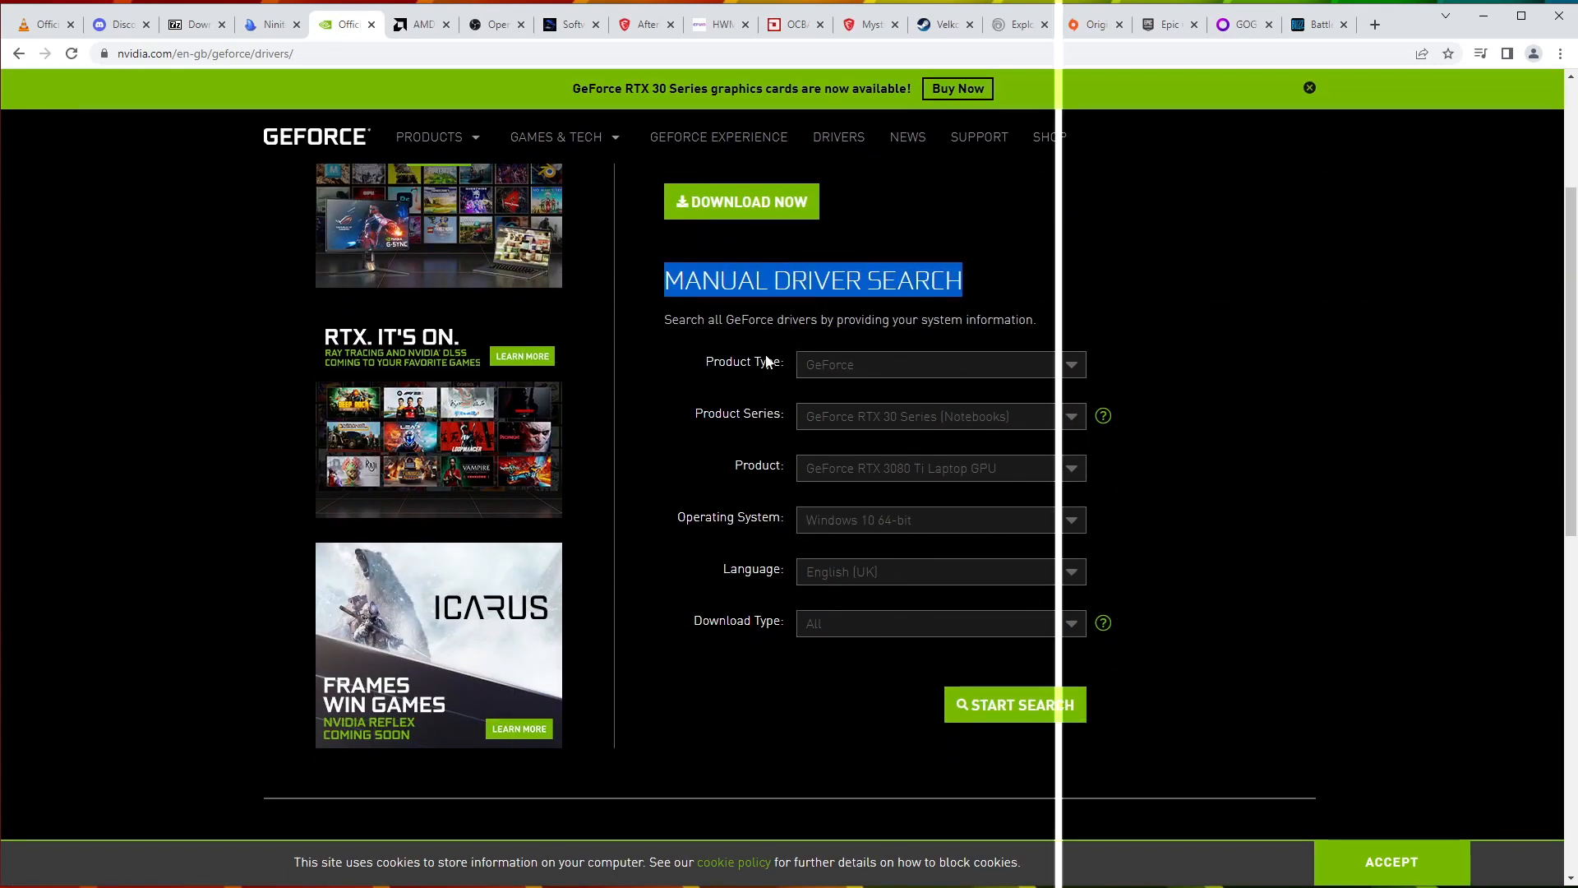
left_click(564, 23)
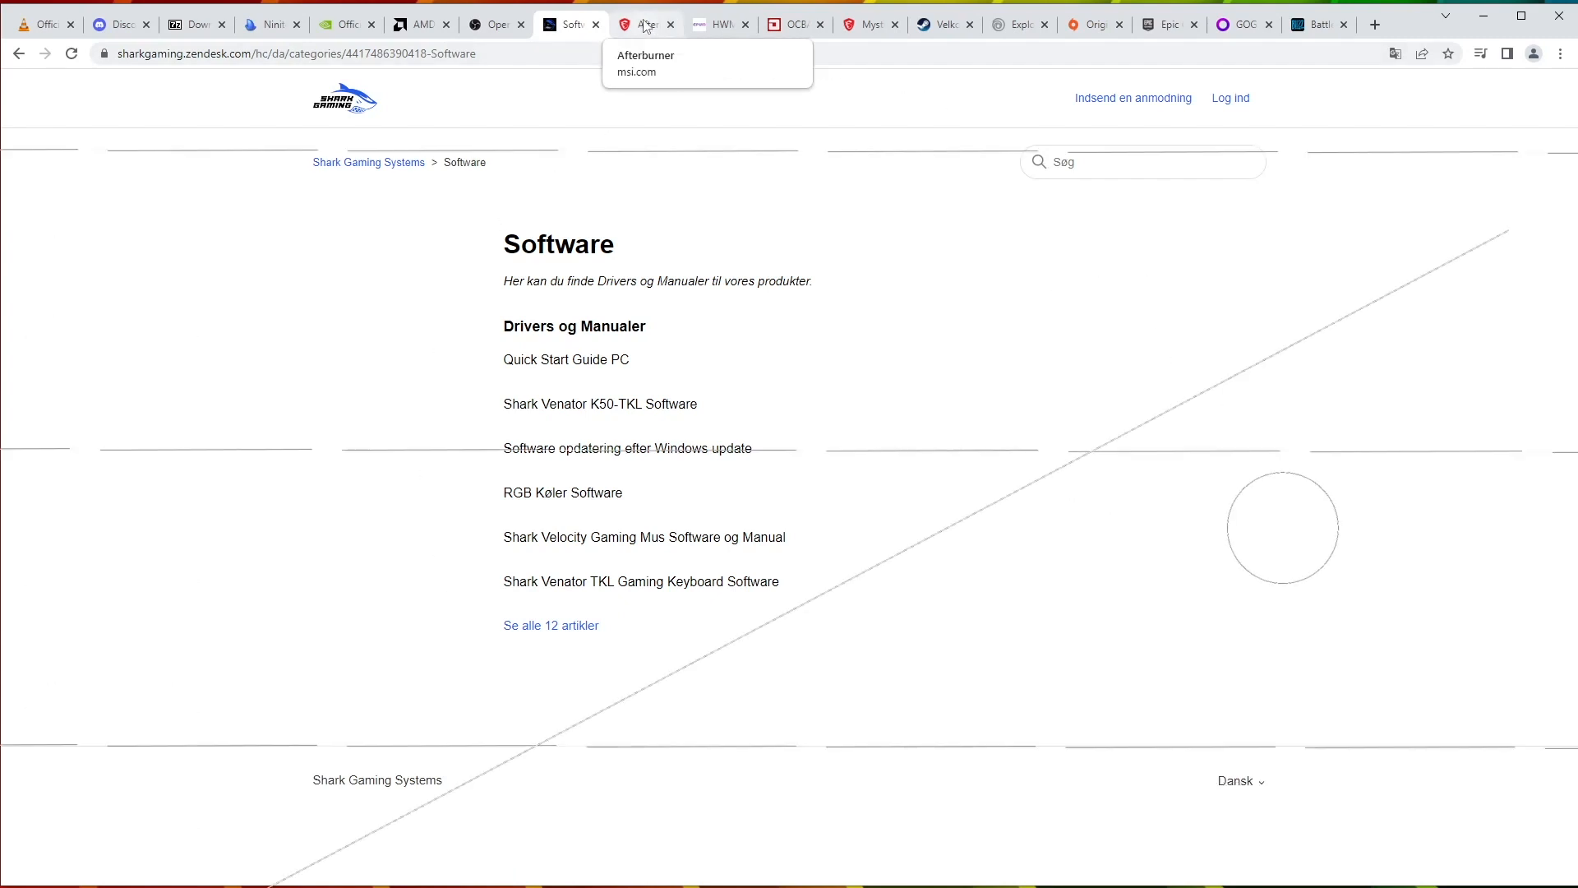
Step: Scroll through the MSI Afterburner download page
left_click(645, 23)
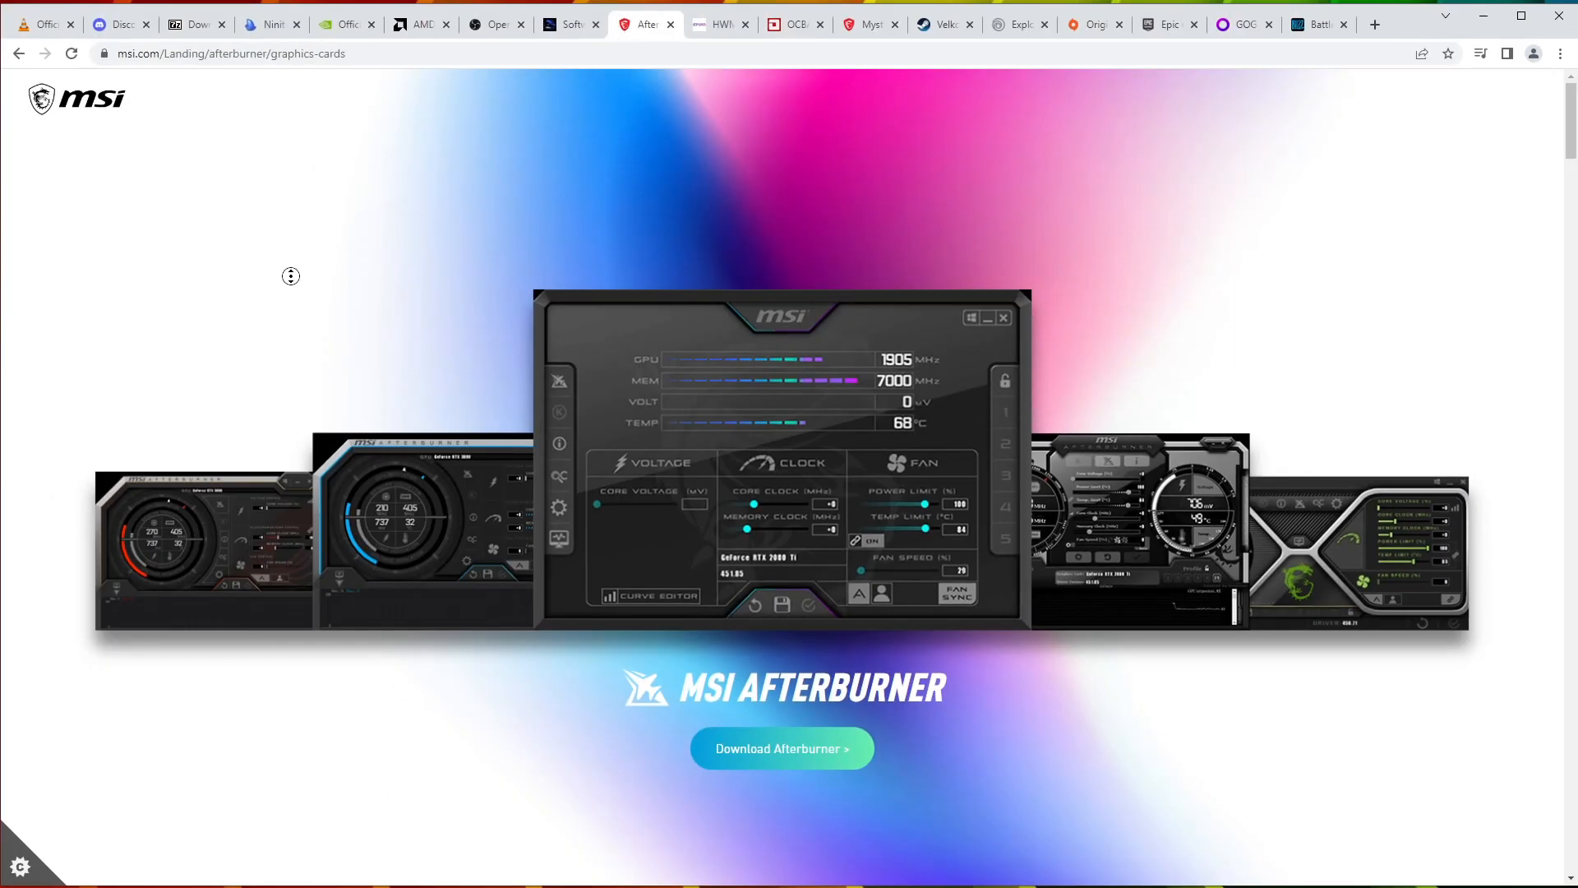
scroll("down", 3)
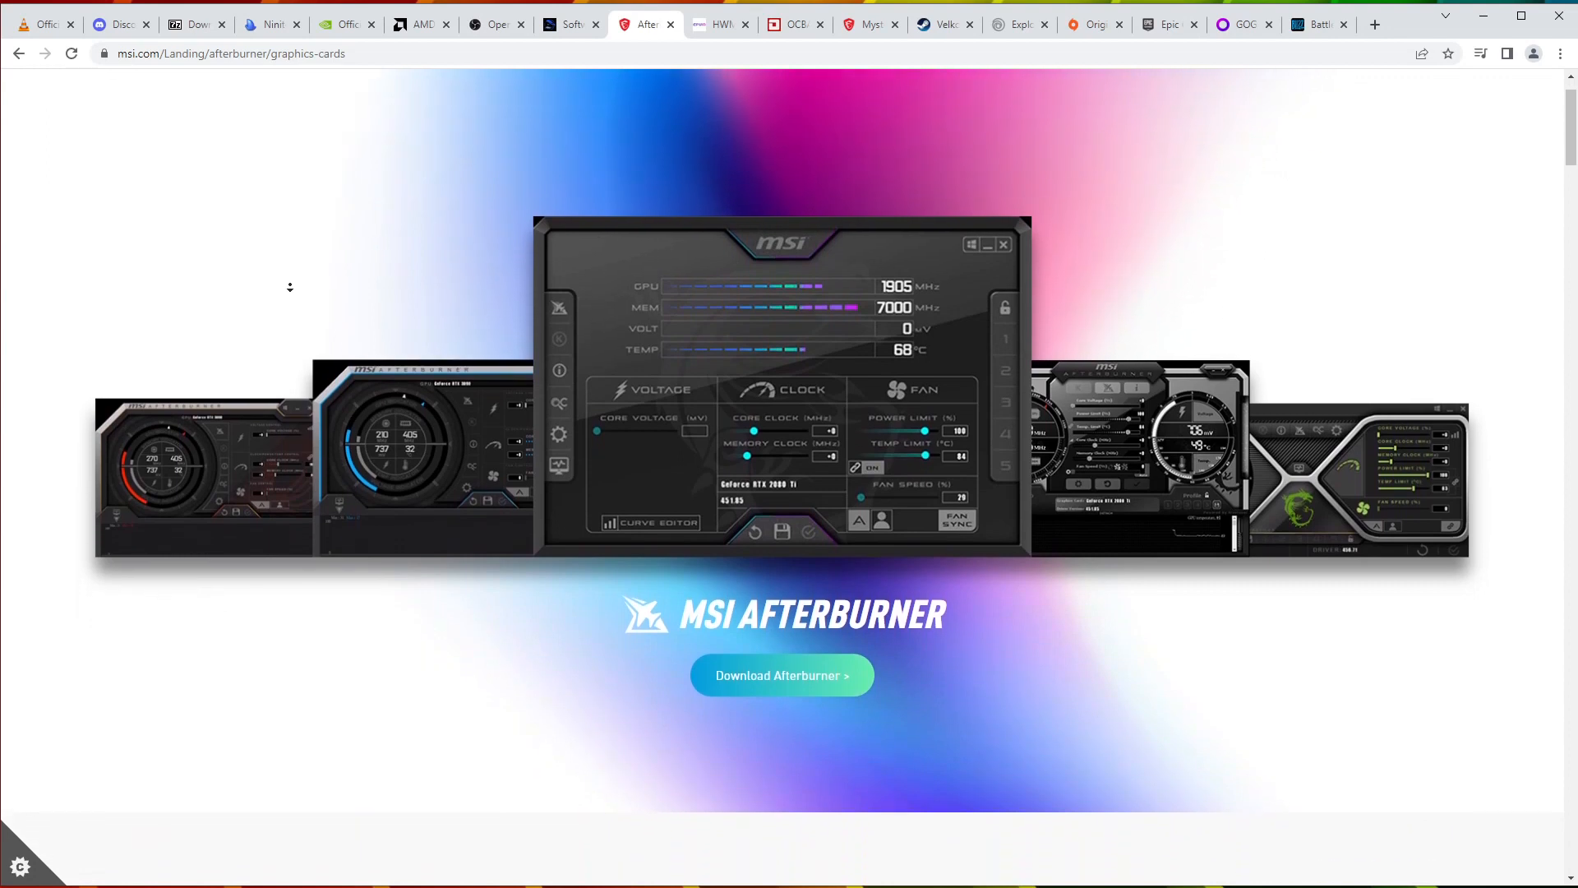
scroll("down", 3)
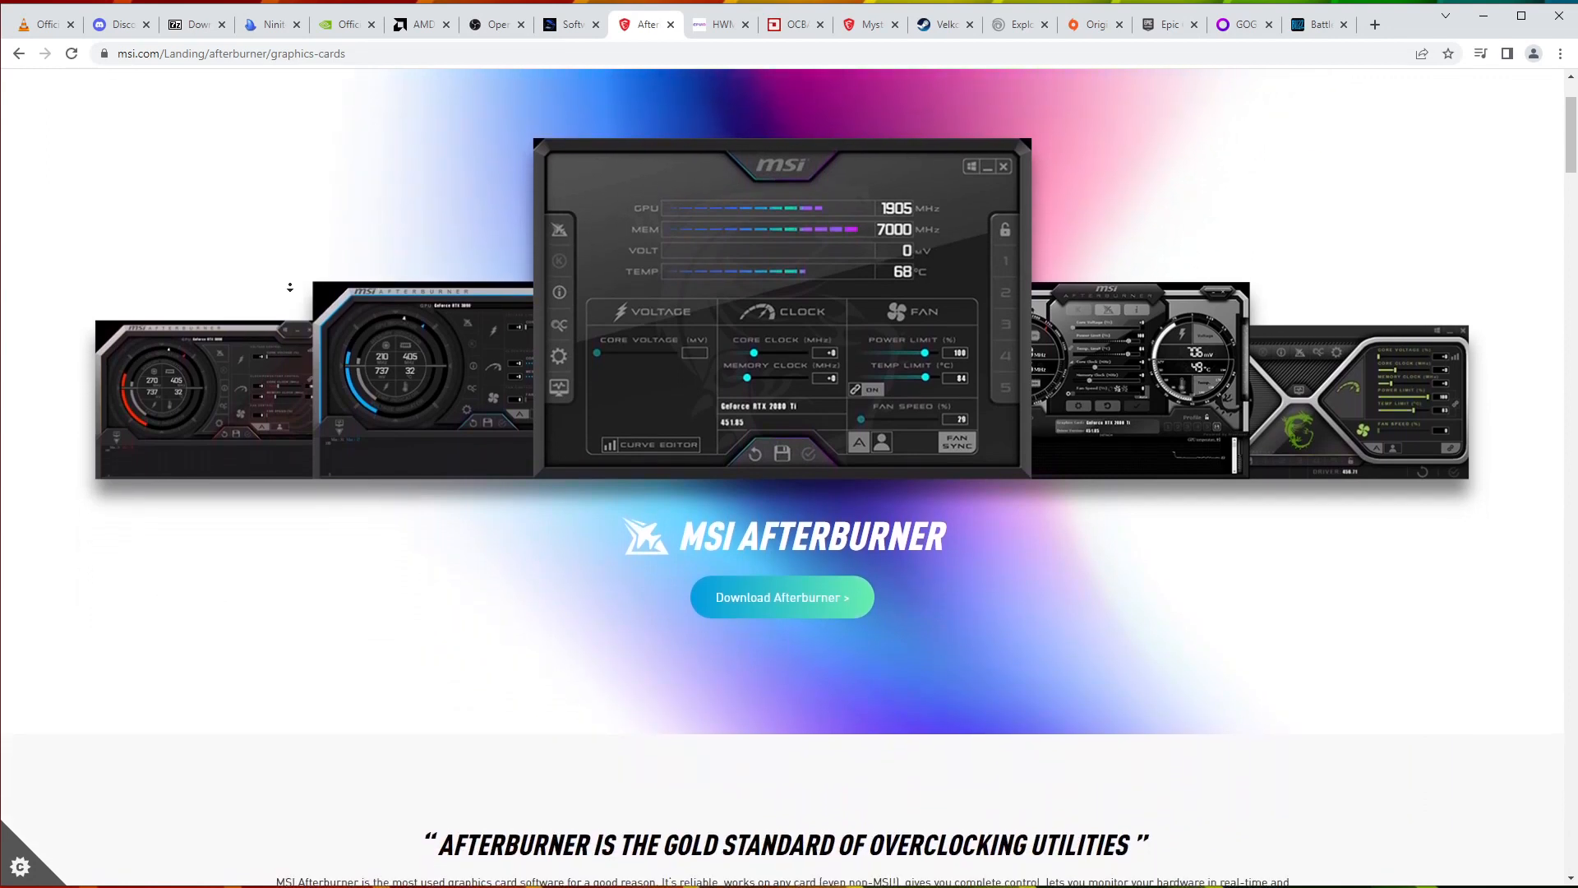
scroll("down", 3)
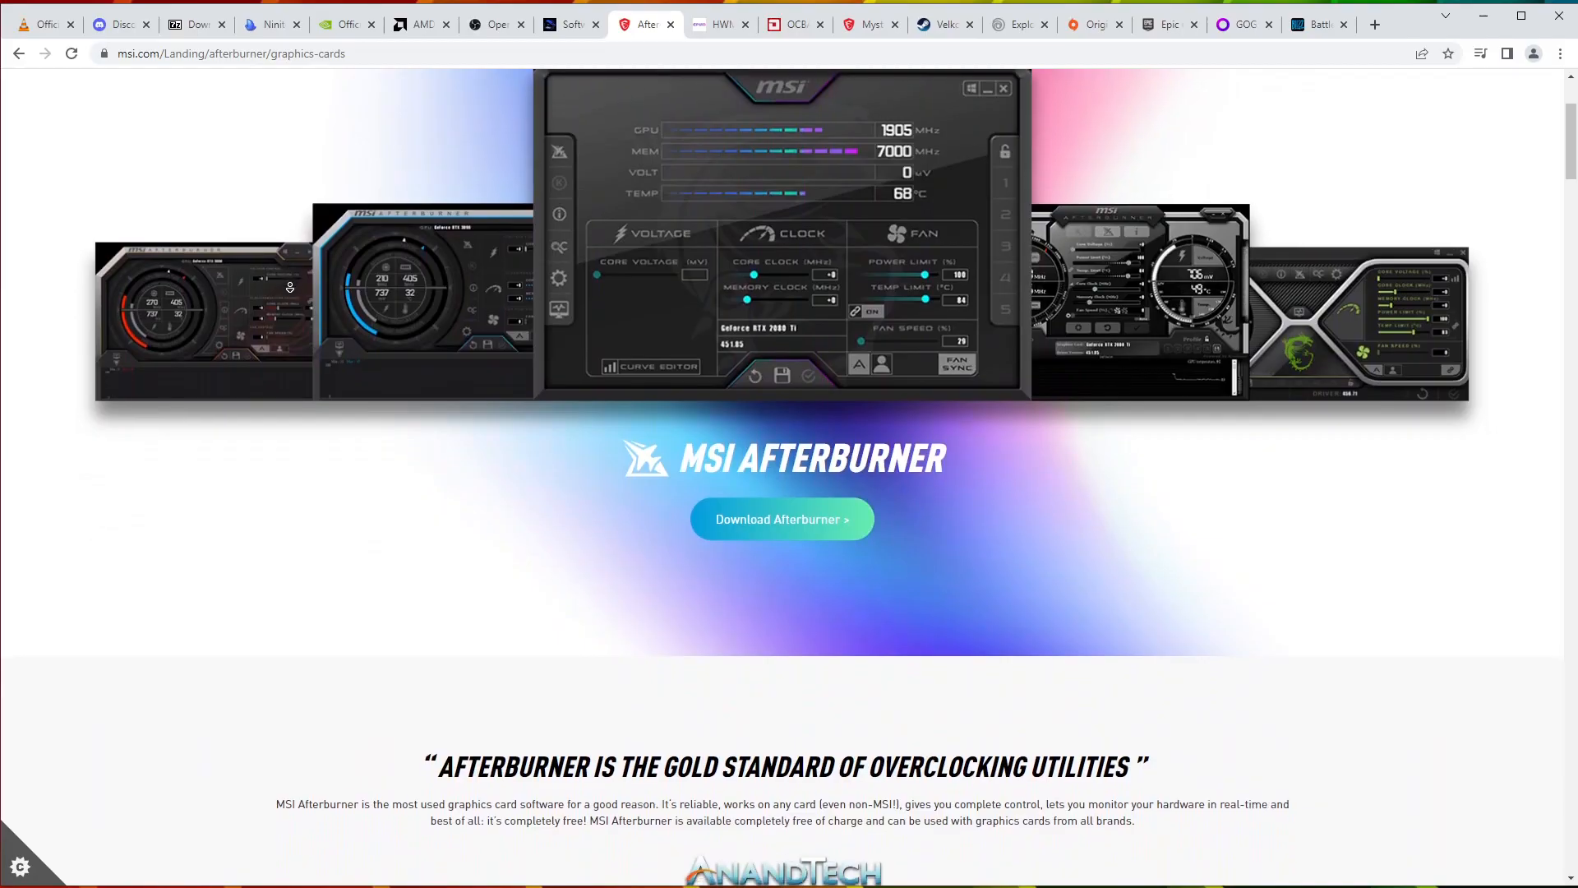
Step: Browse the OBS Studio and HWMonitor pages, ending on the OCCT site
left_click(493, 23)
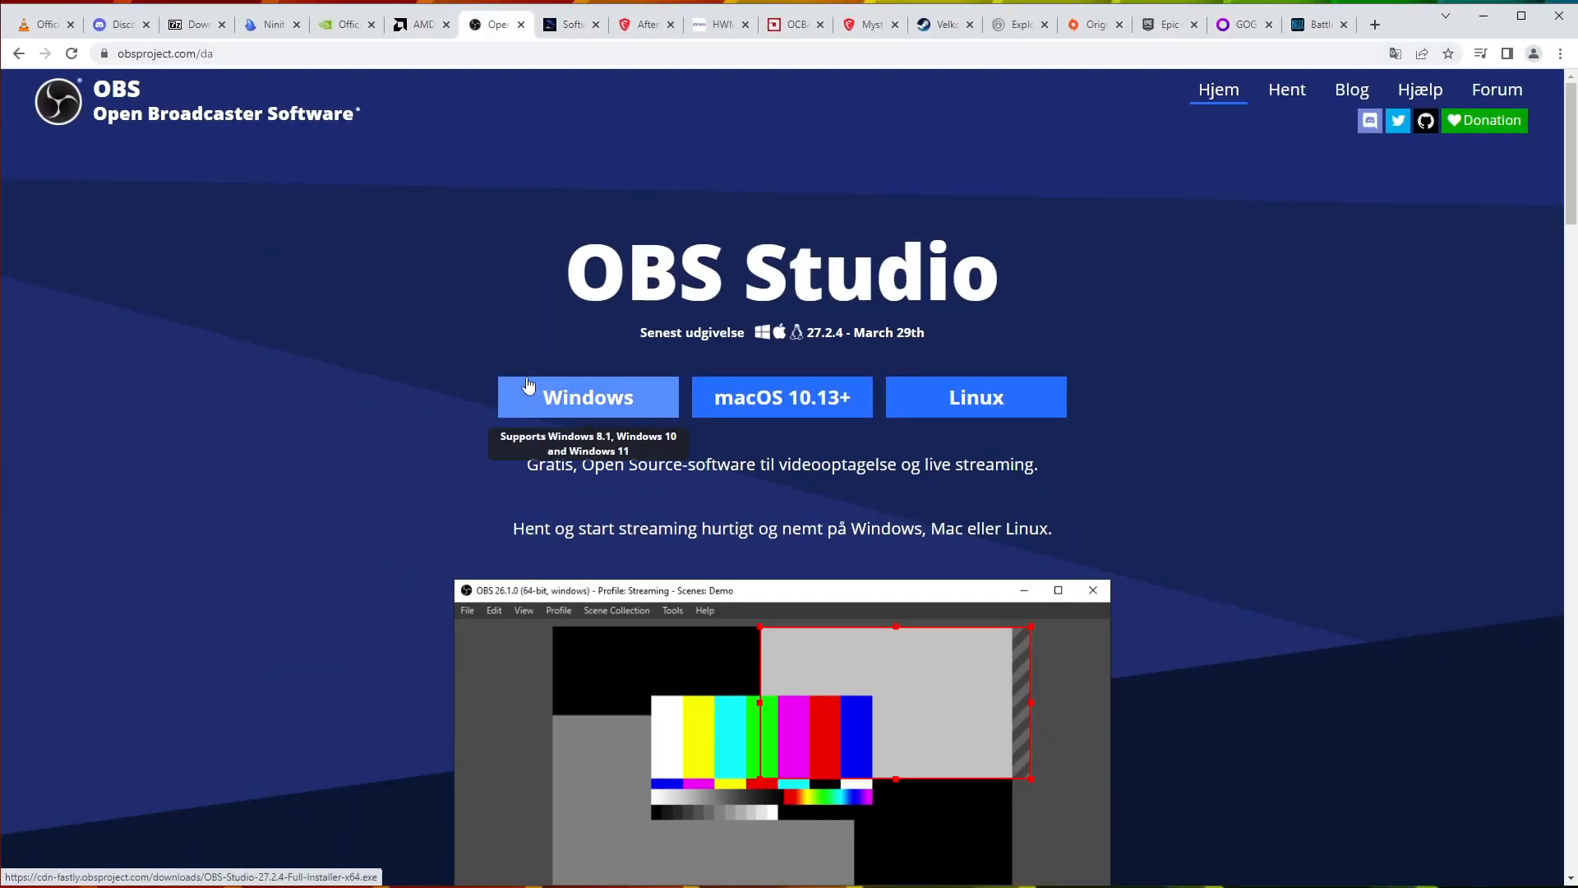
scroll("down", 3)
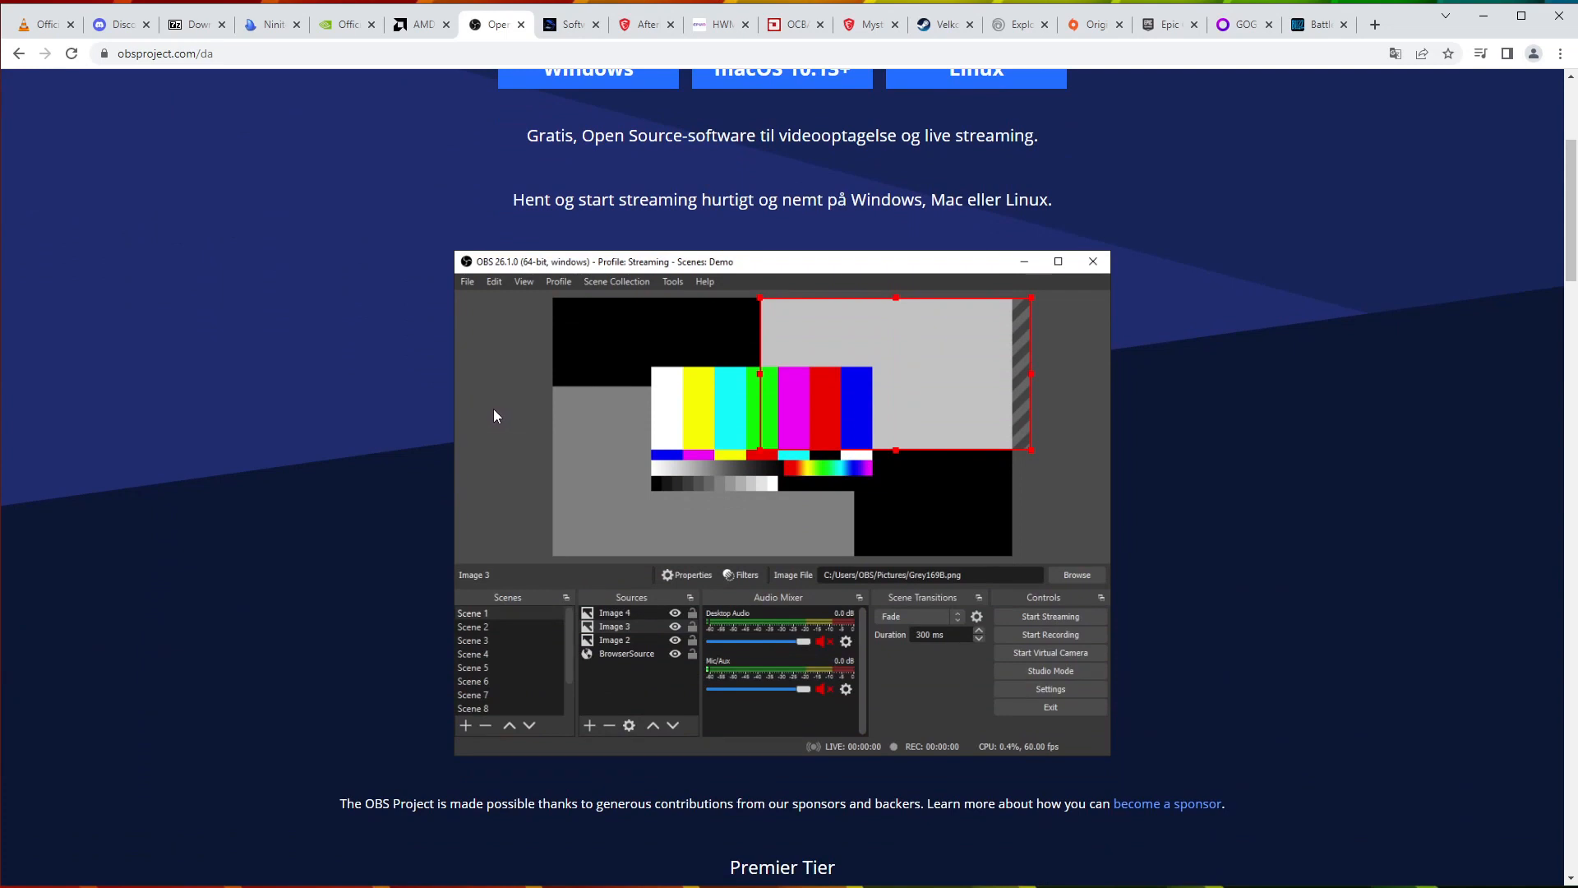
left_click(717, 24)
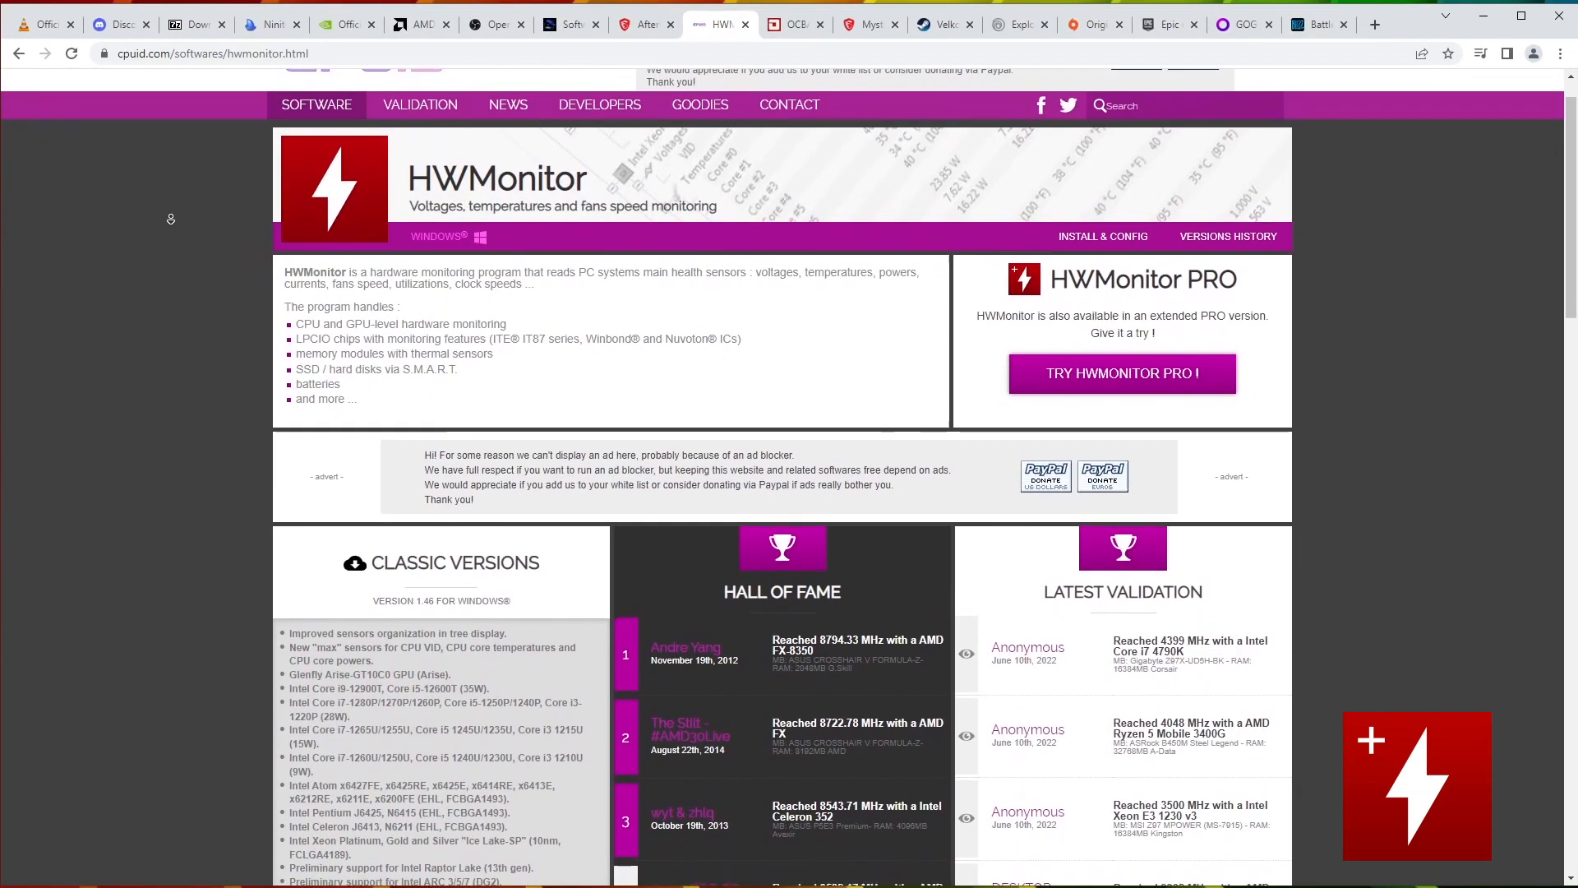
scroll("down", 3)
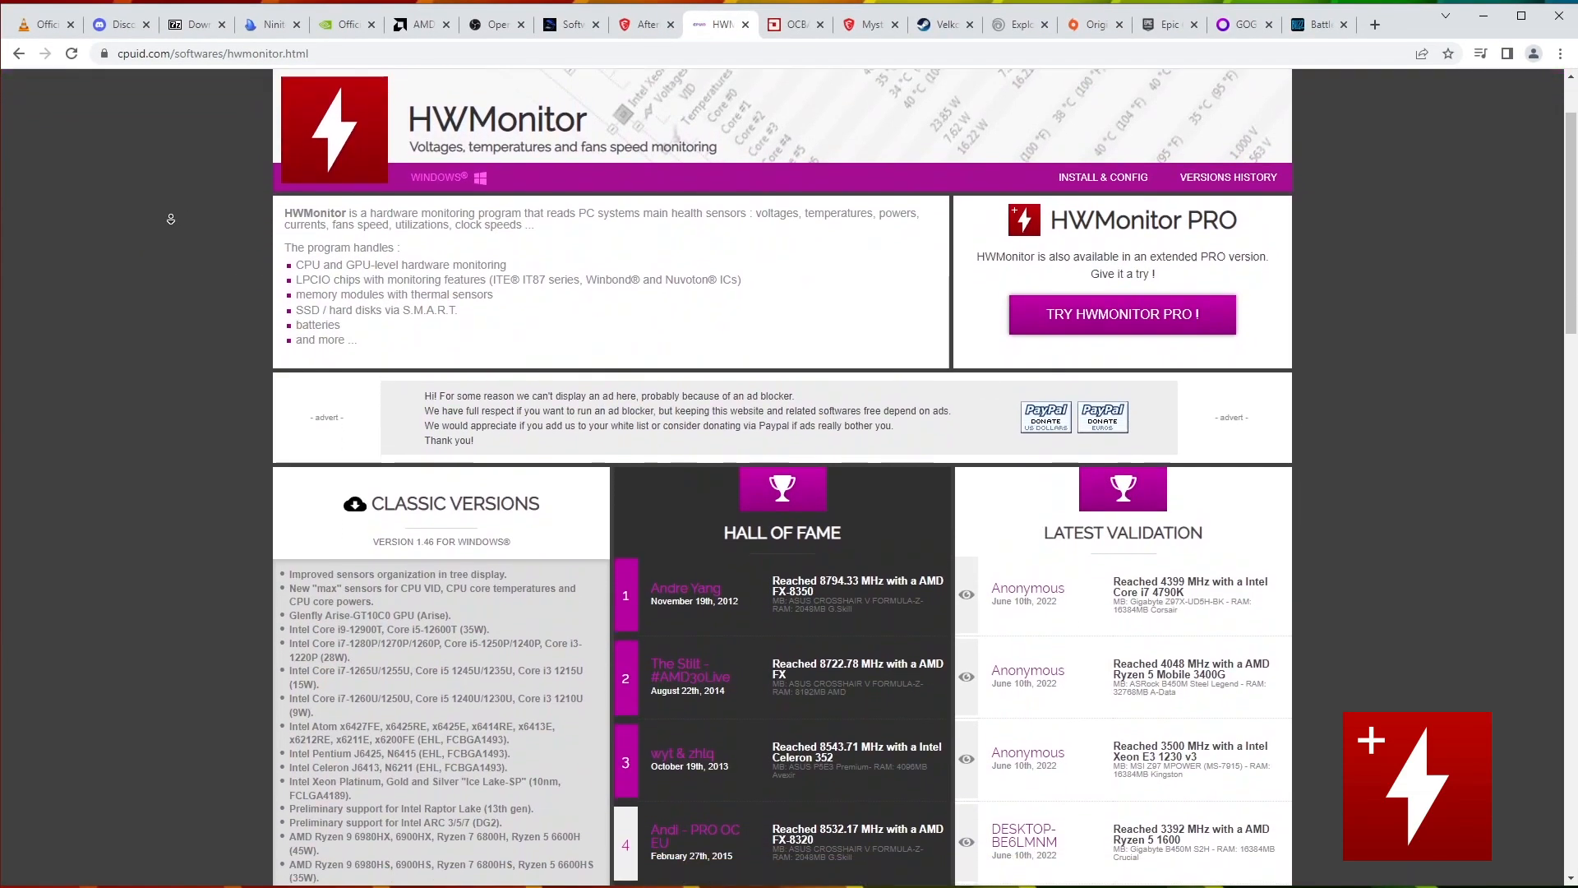
left_click(794, 23)
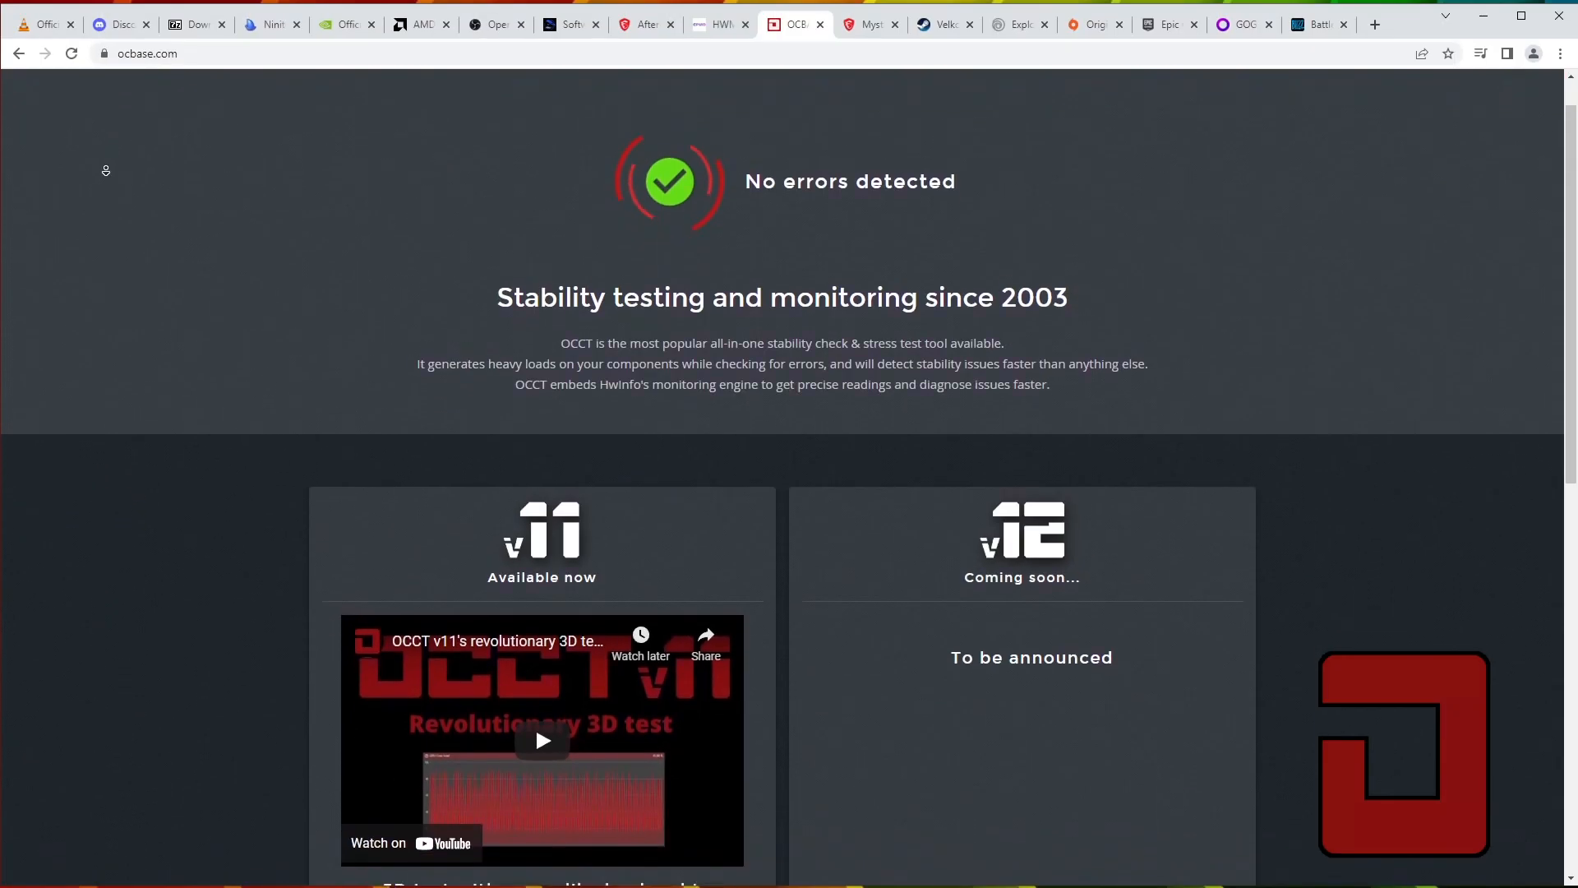
Step: Scroll down through MSI's Mystic Light RGB page
scroll("down", 3)
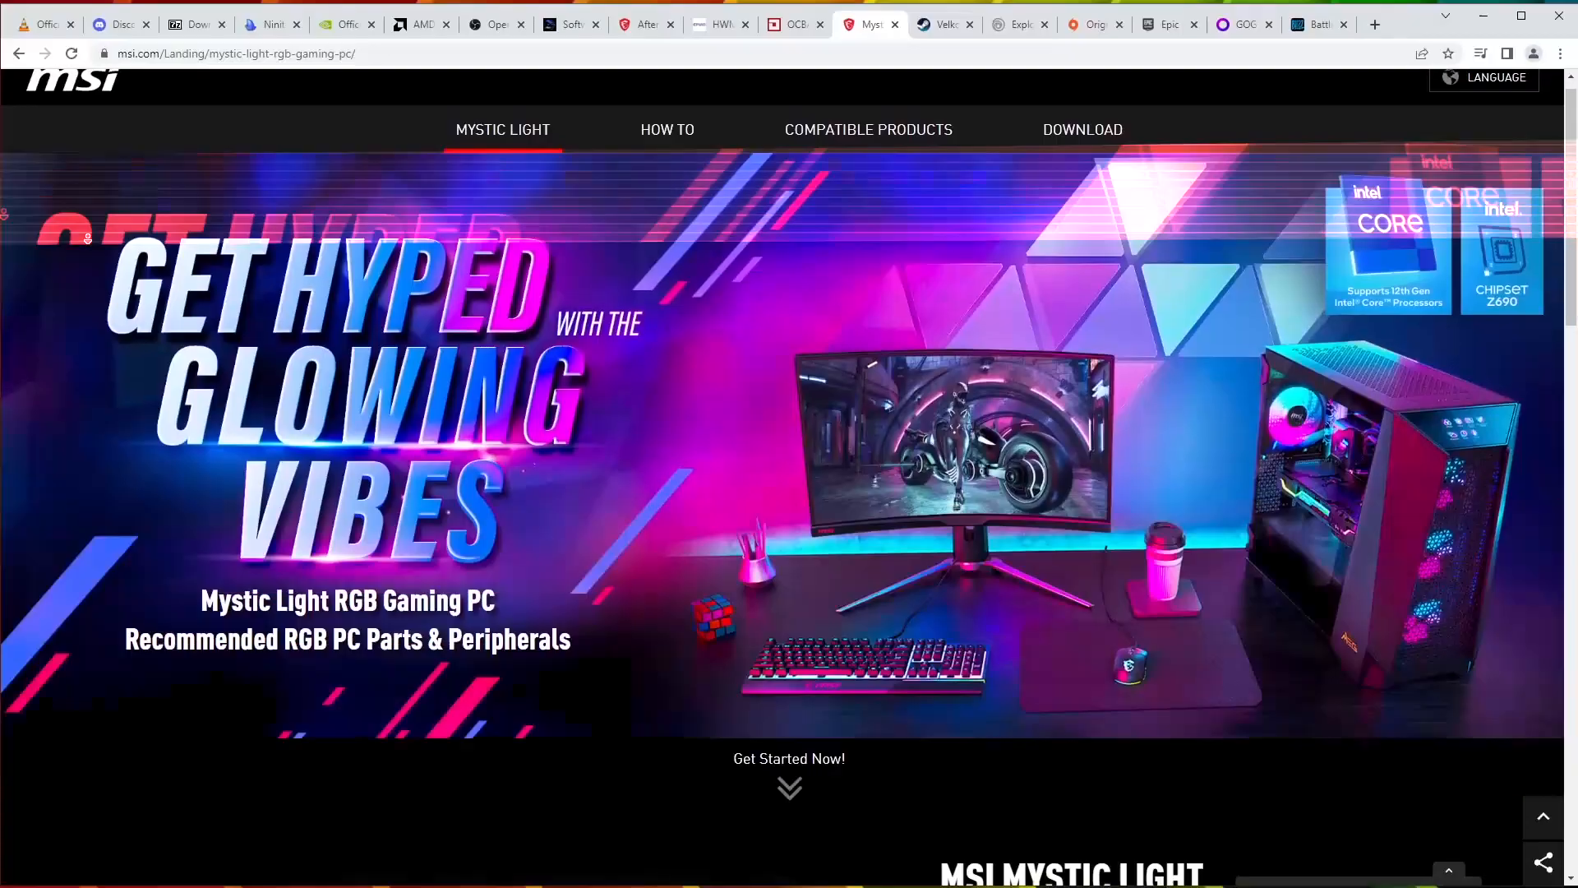
scroll("down", 3)
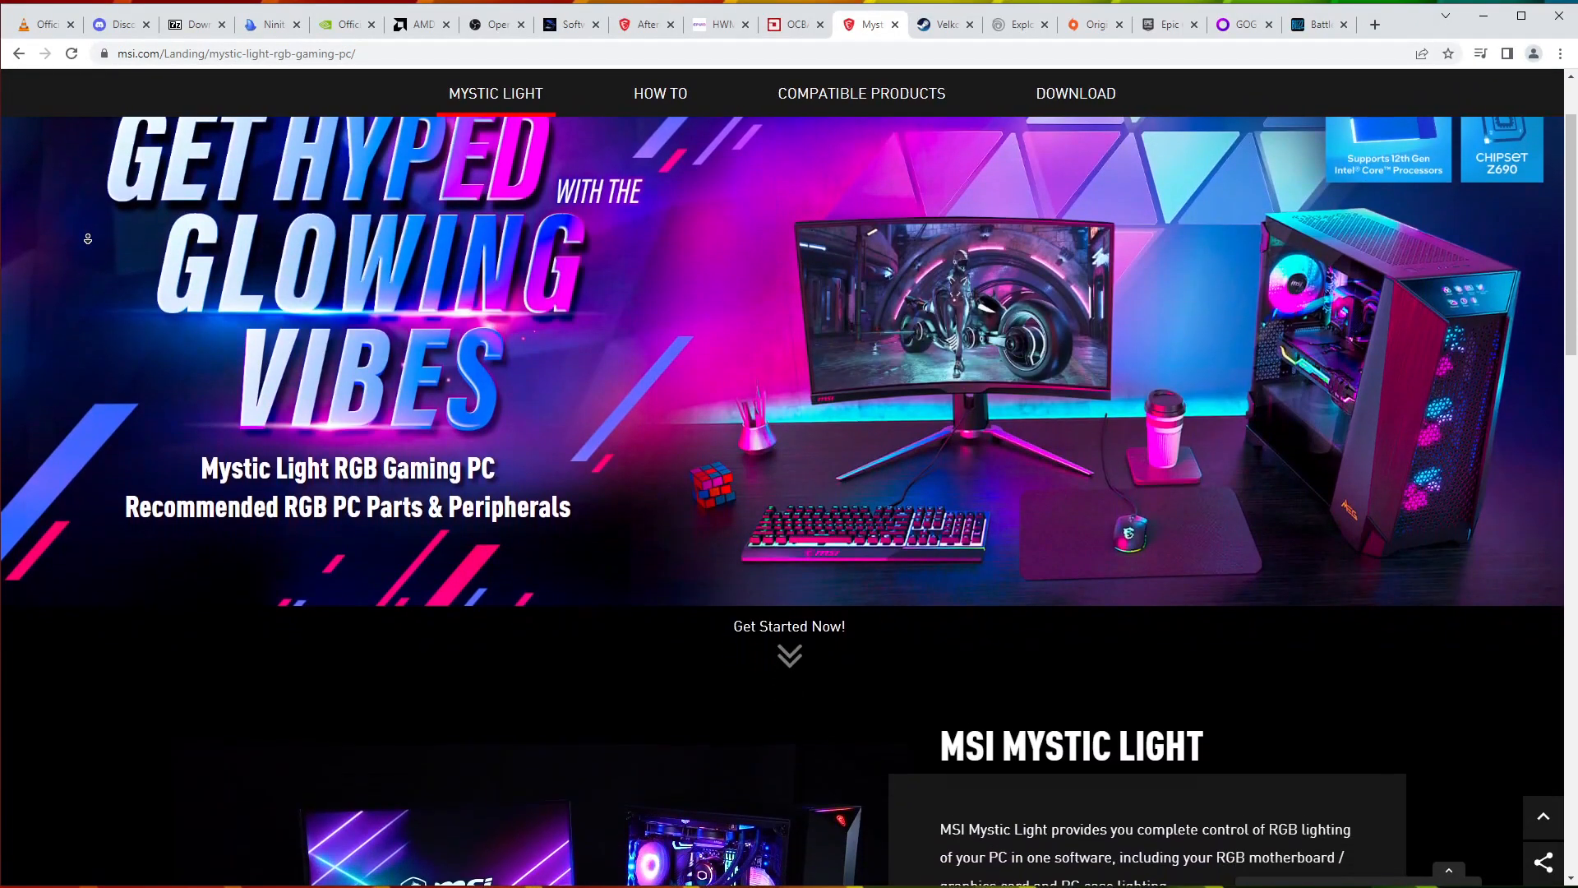
scroll("down", 3)
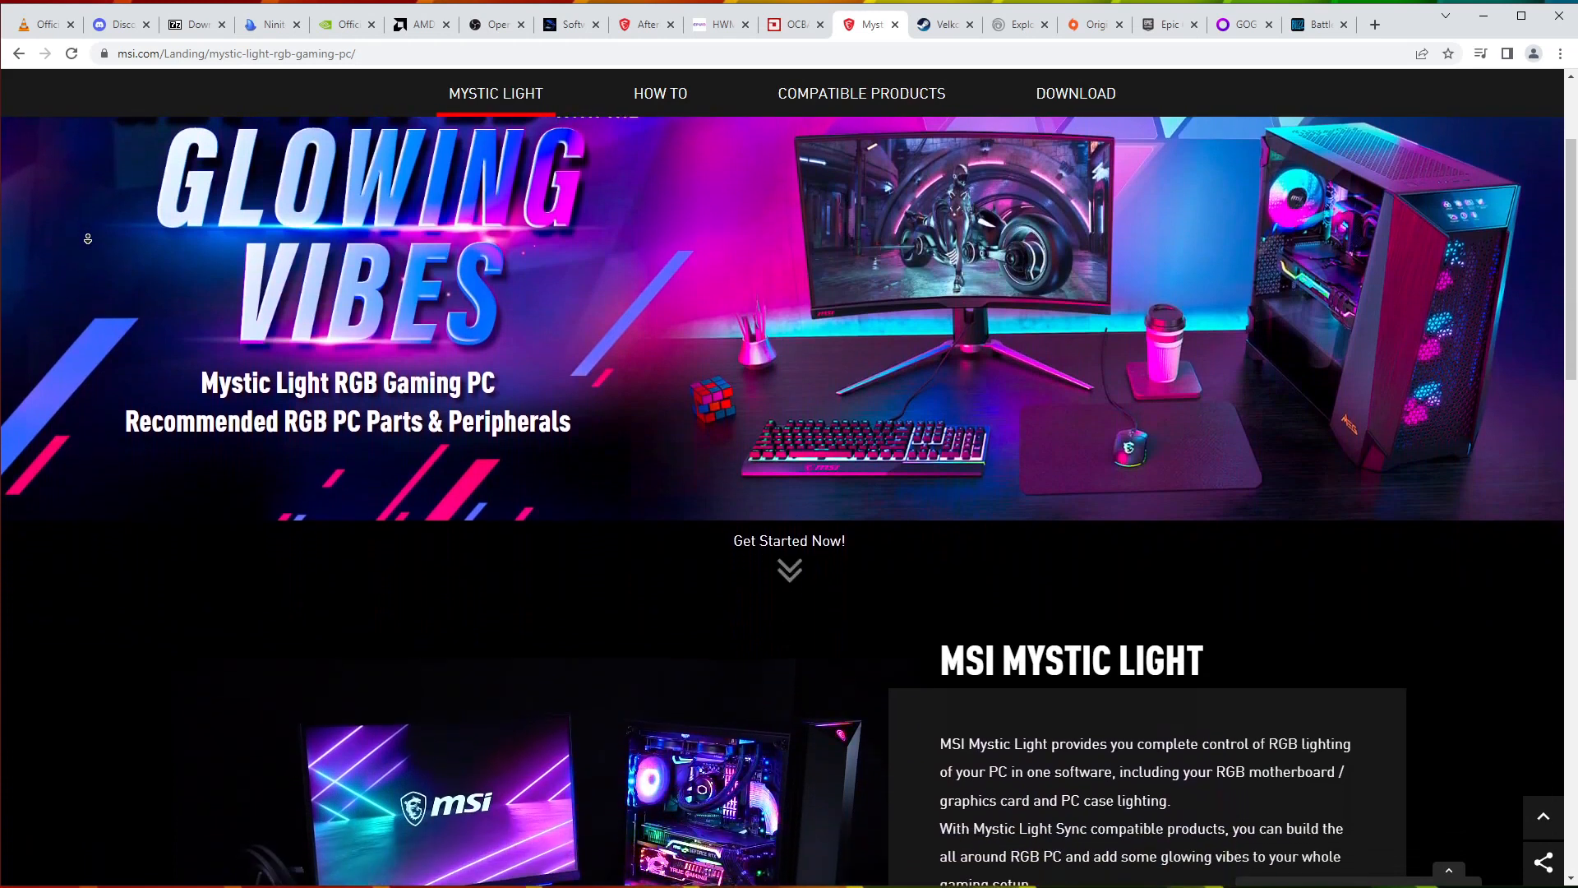
scroll("down", 3)
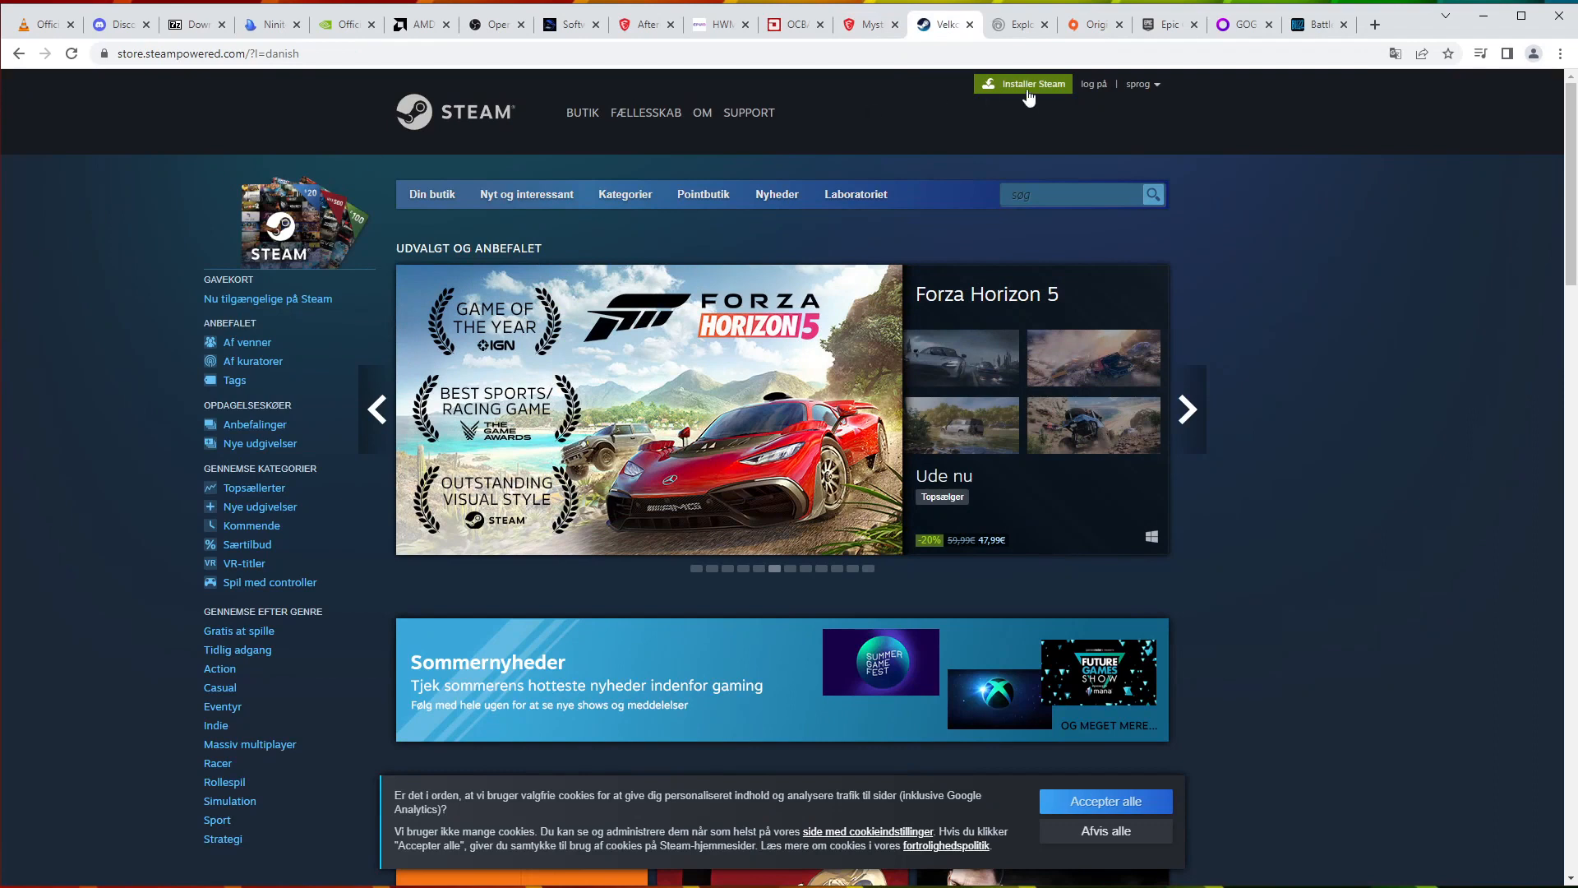
Step: View the Ubisoft Connect and Epic Games Store pages, then GOG Galaxy's download page
left_click(1014, 24)
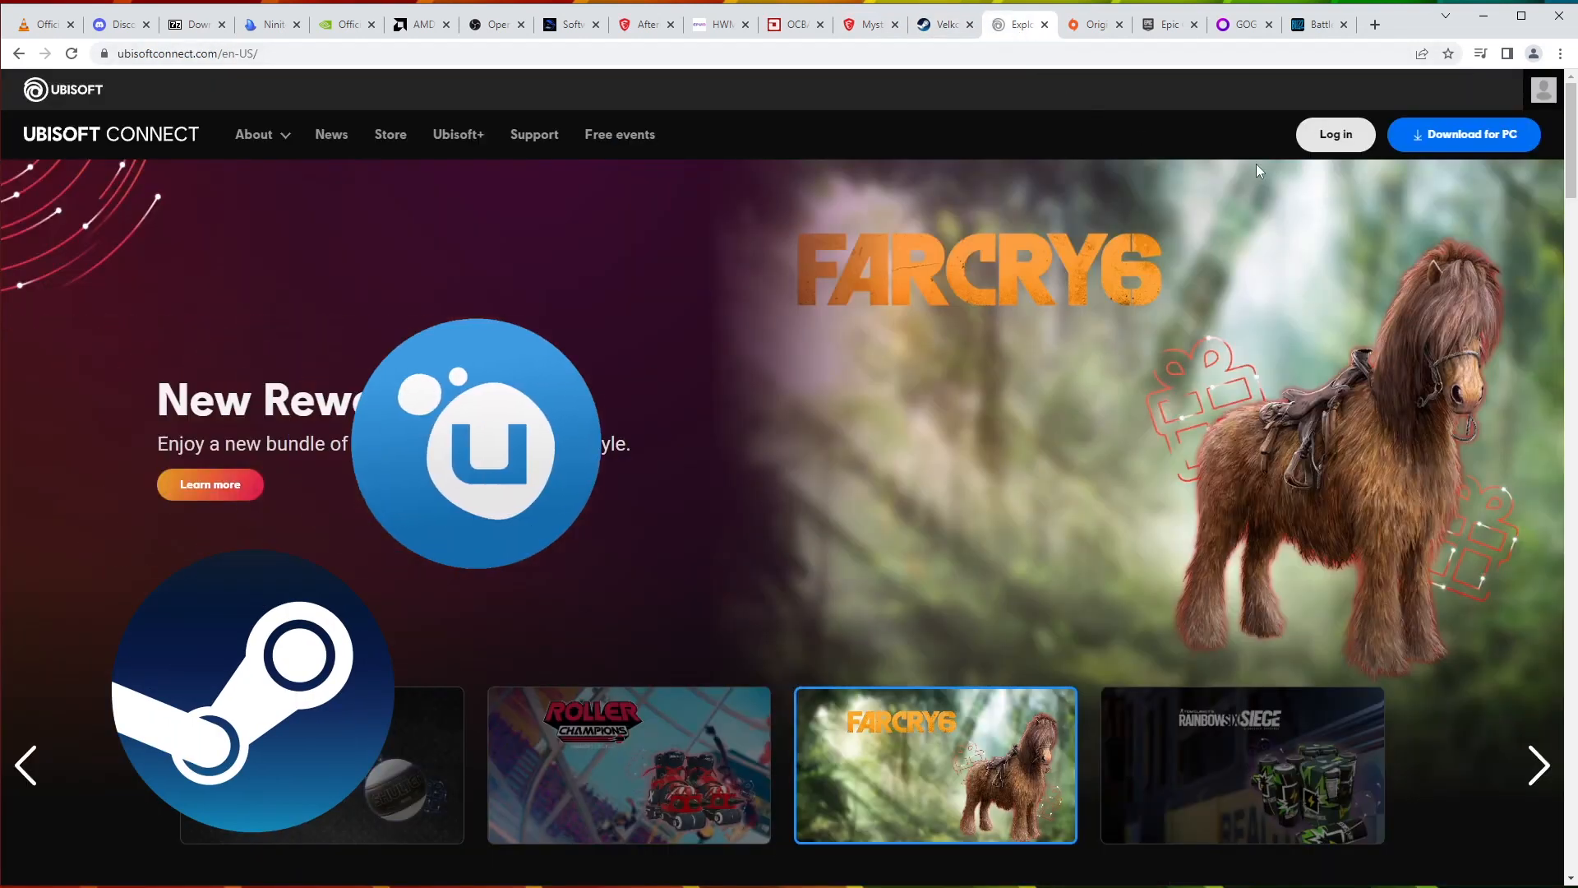
left_click(1168, 24)
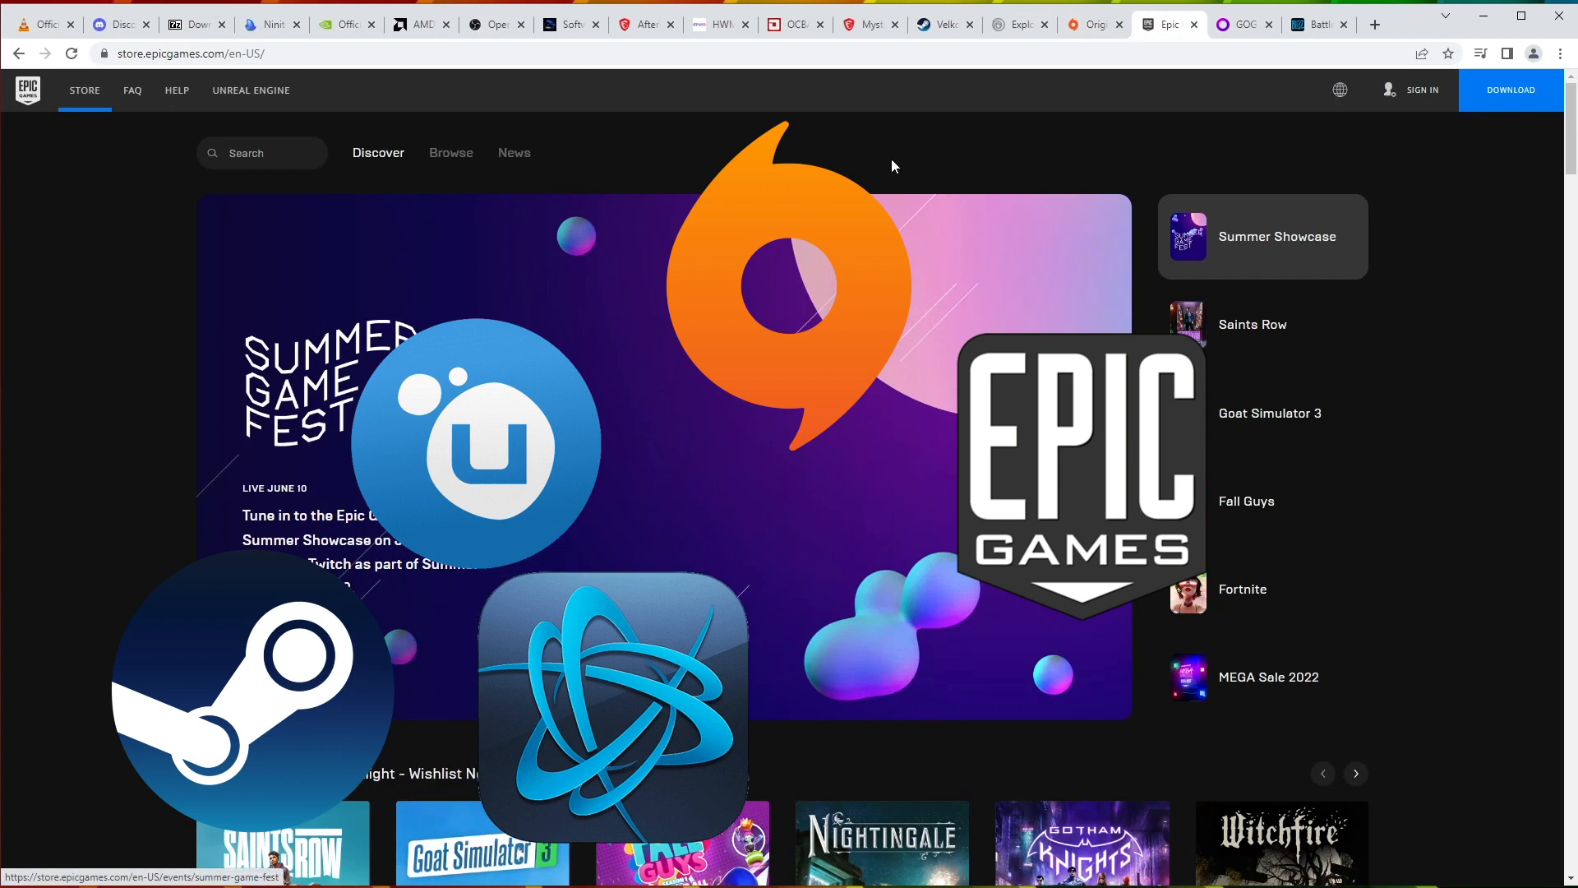
left_click(1242, 23)
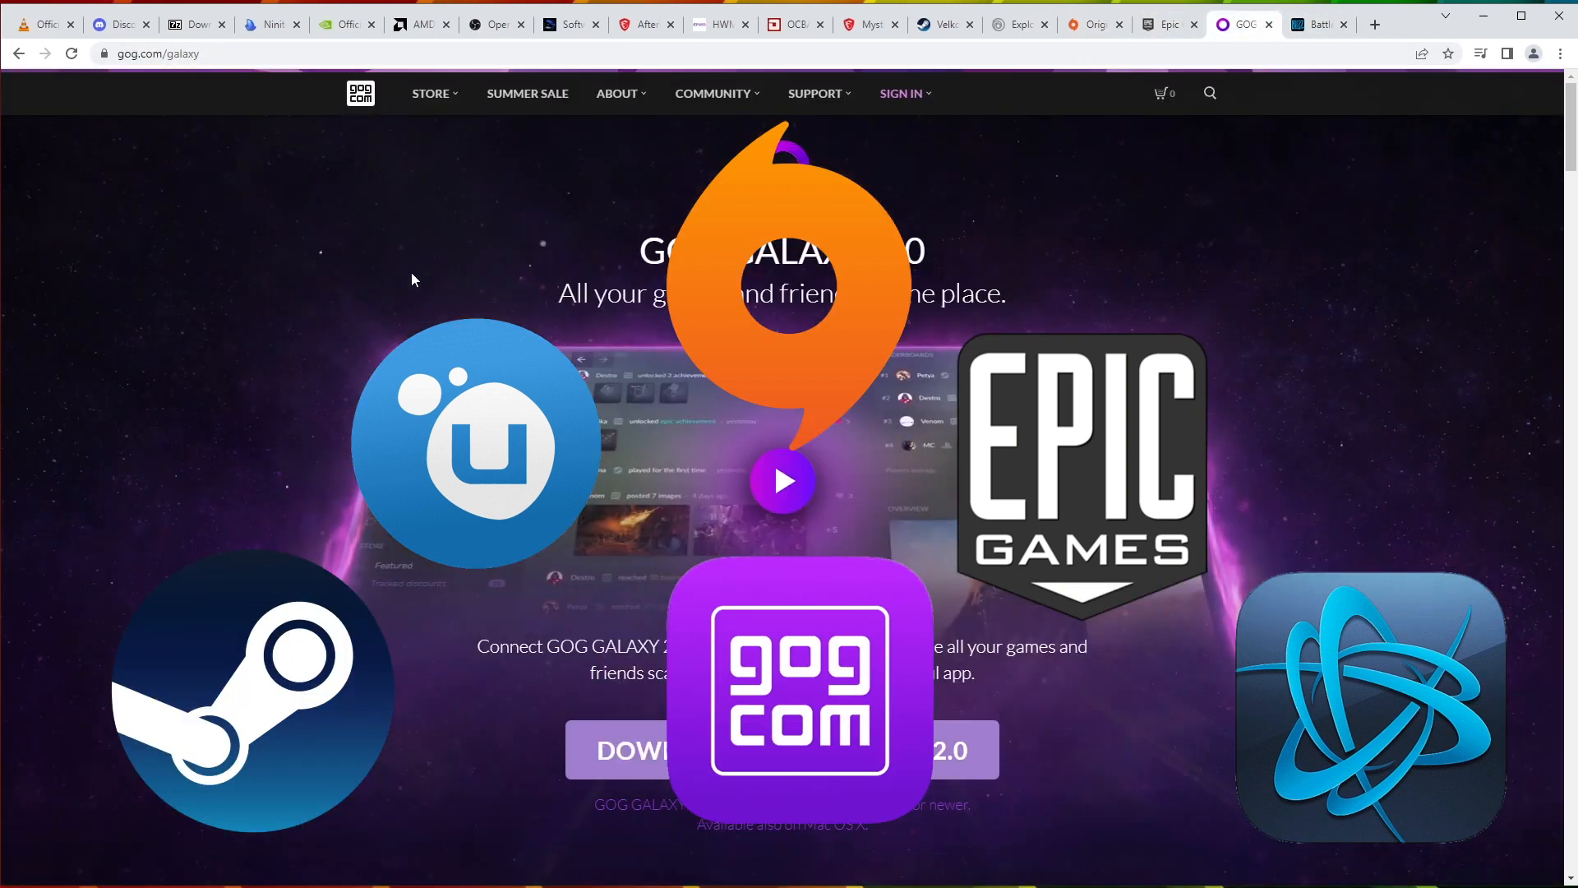